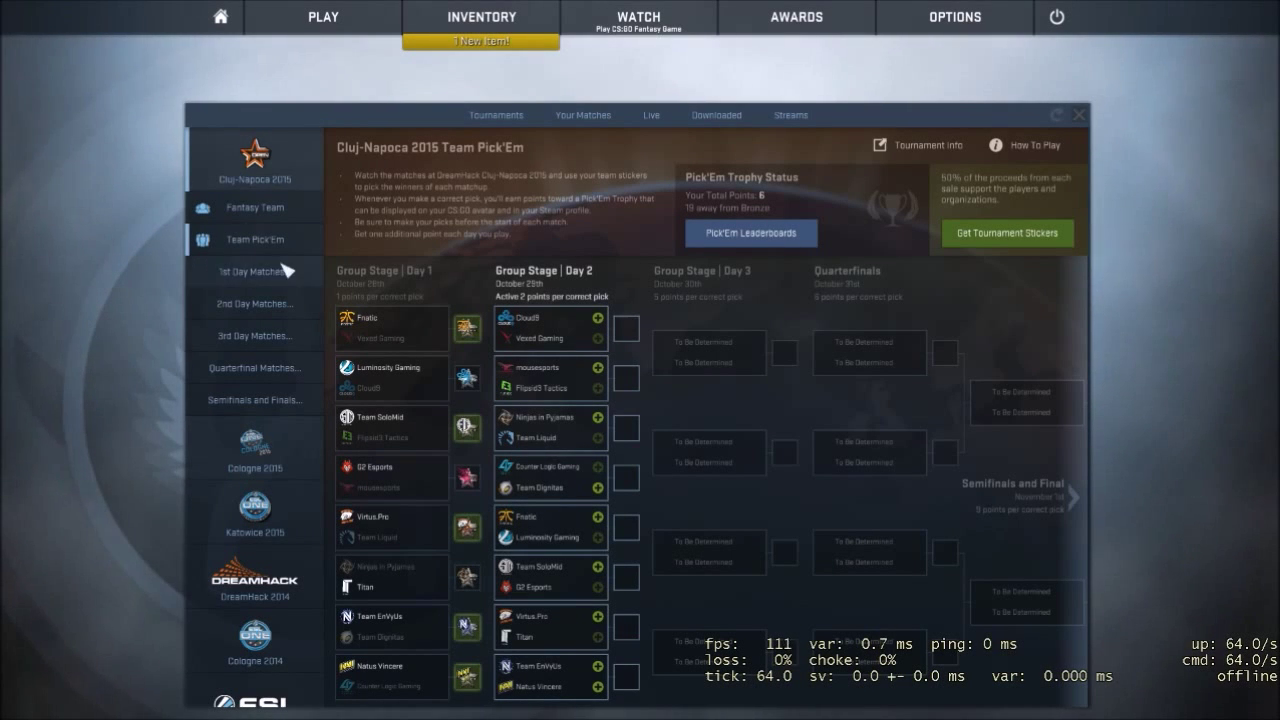
mouse_move(255, 160)
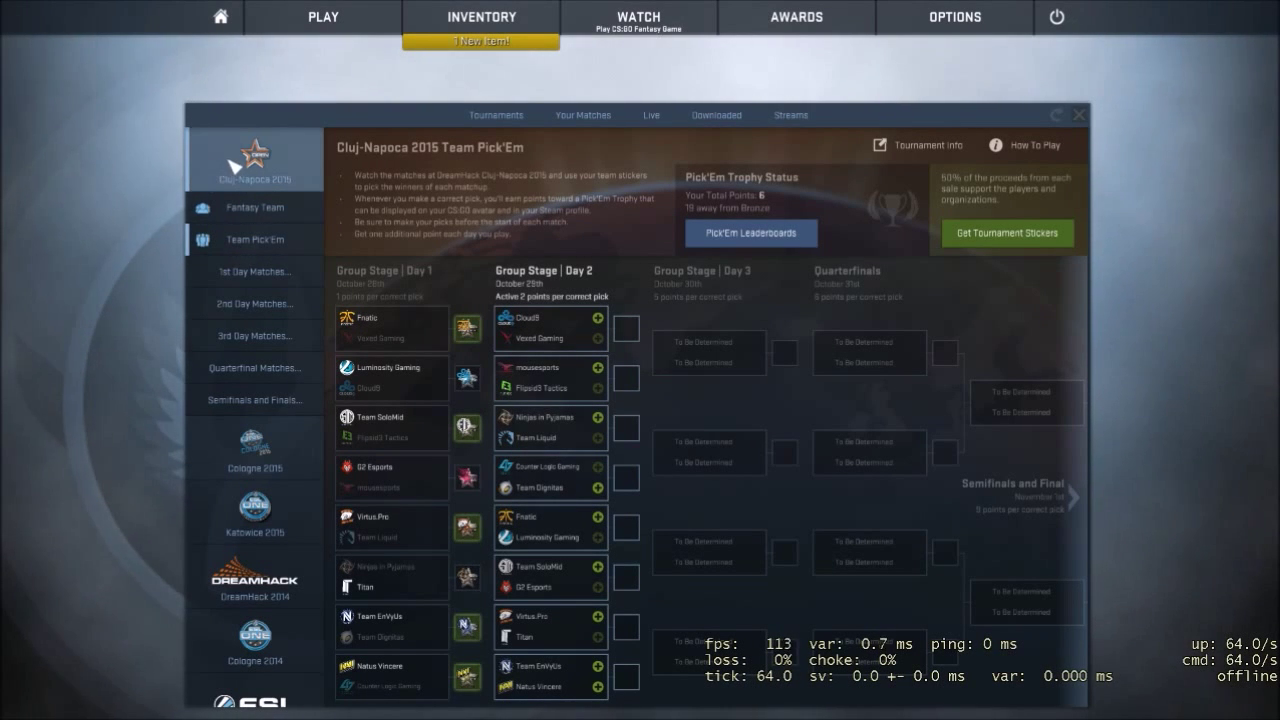
mouse_move(590, 338)
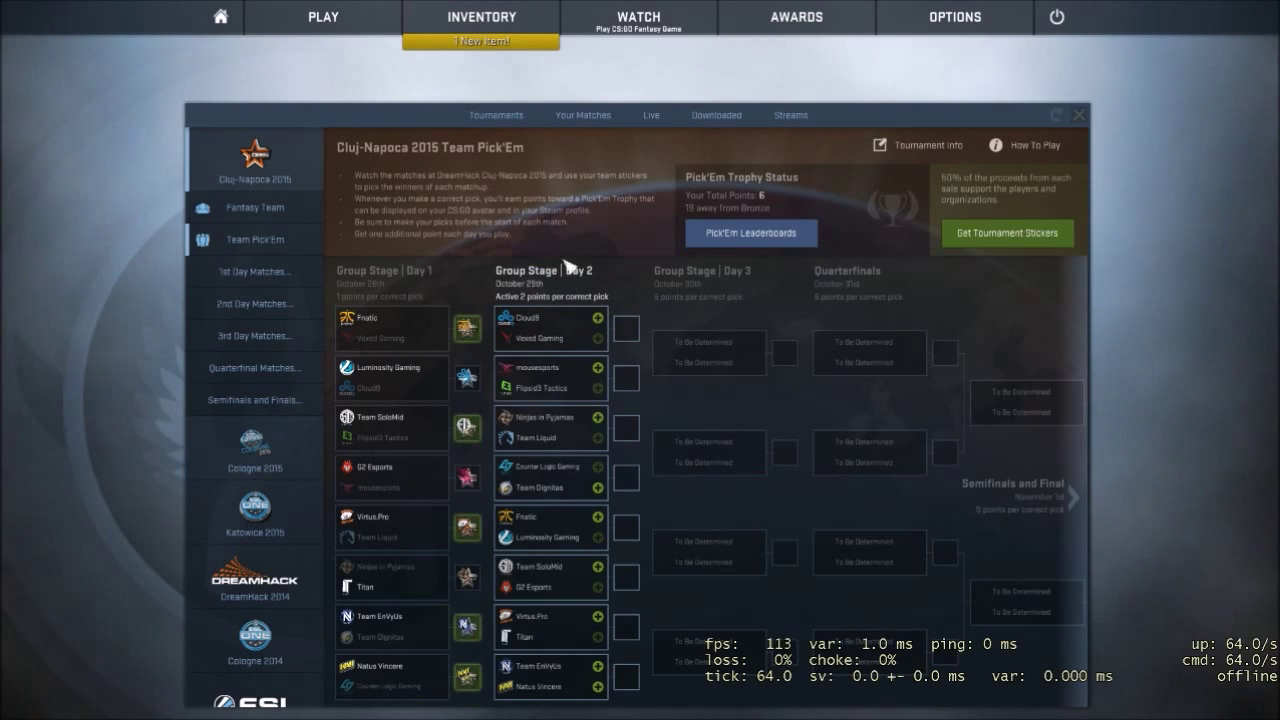
mouse_move(240, 113)
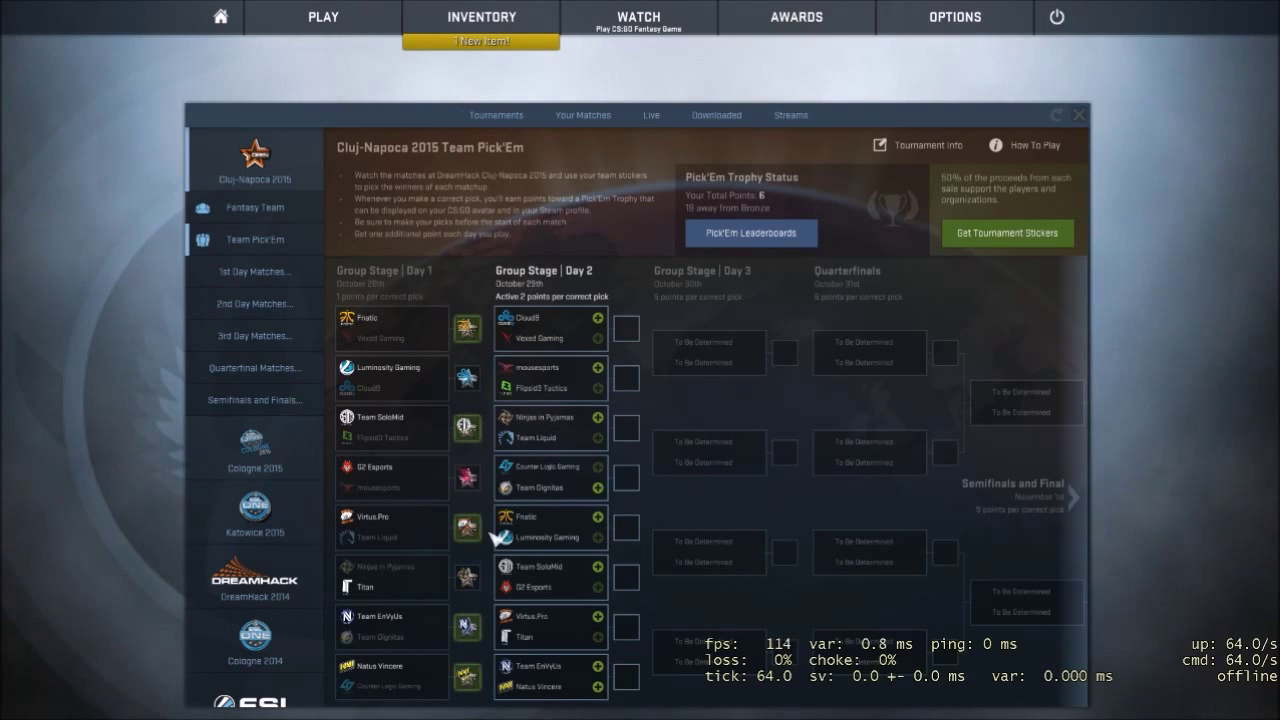
mouse_move(435, 415)
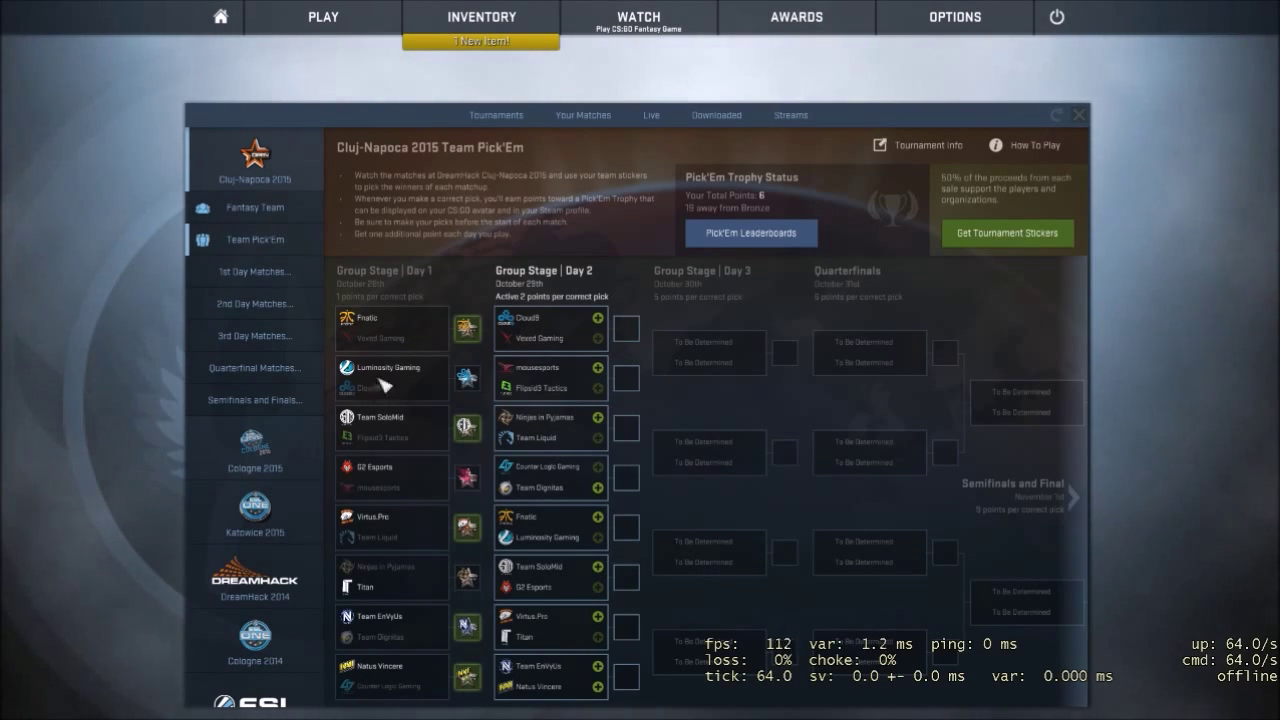
mouse_move(480, 380)
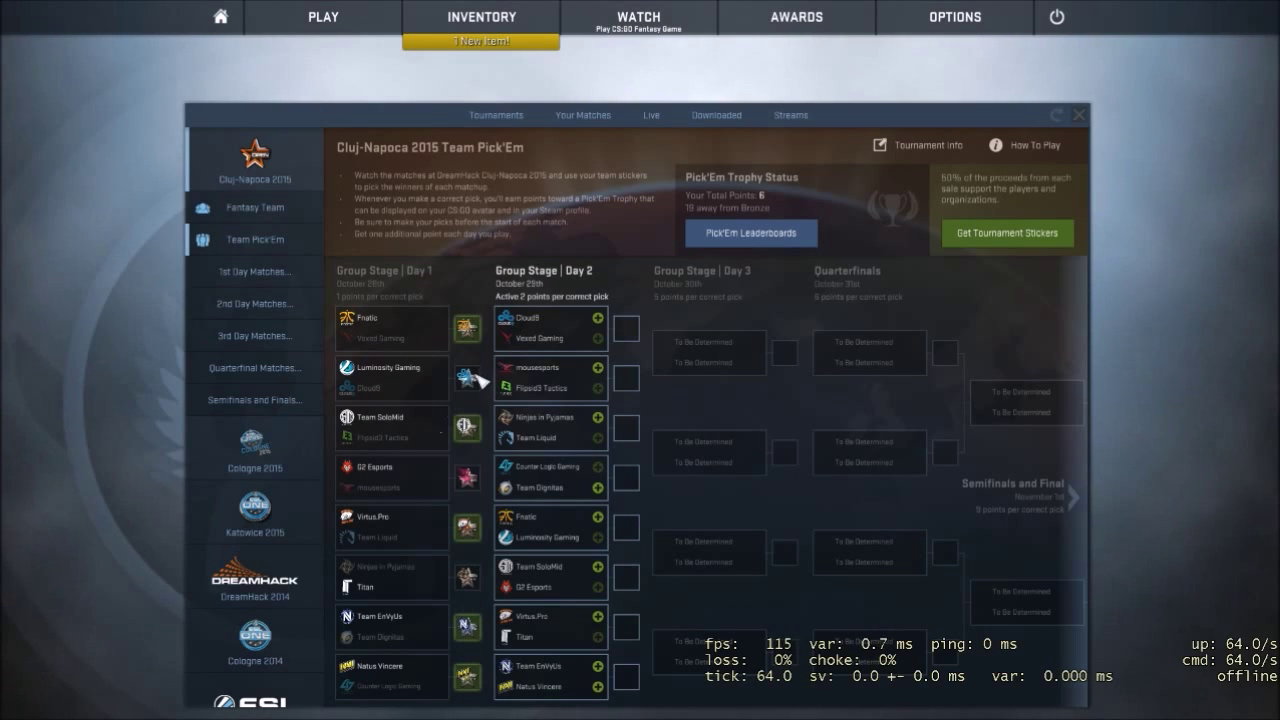
mouse_move(485, 390)
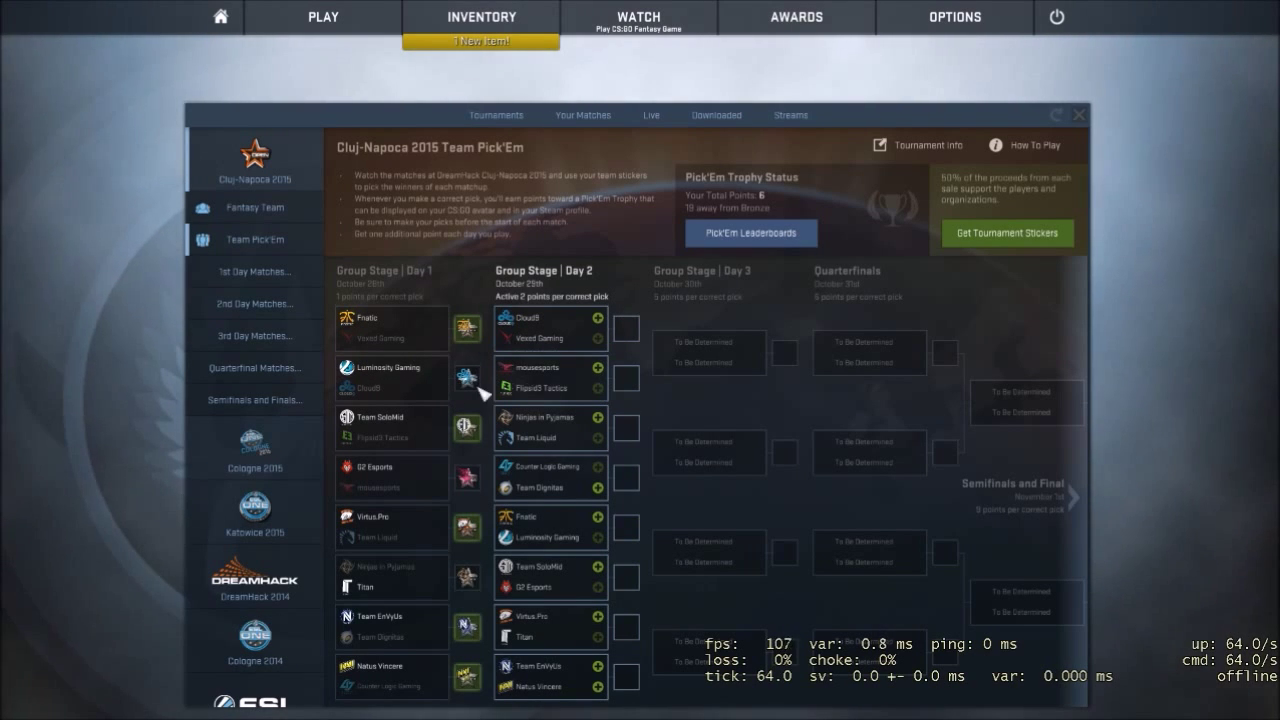
mouse_move(478, 390)
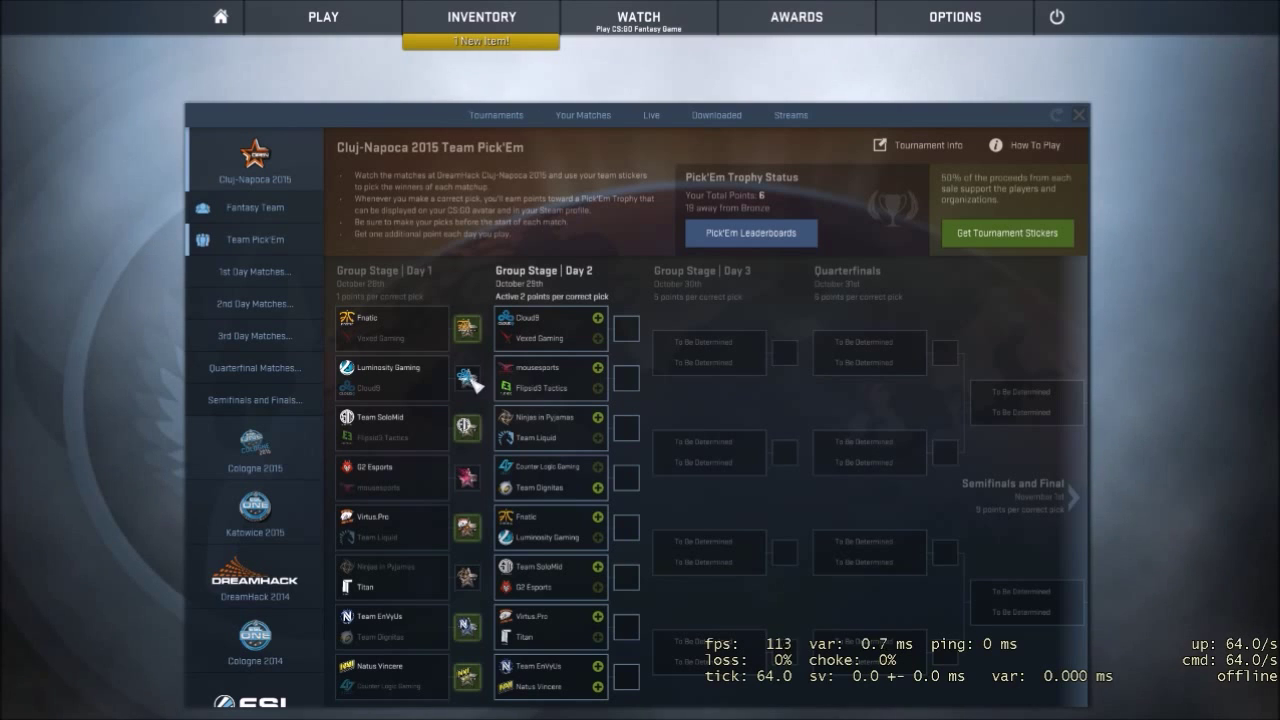
mouse_move(480, 352)
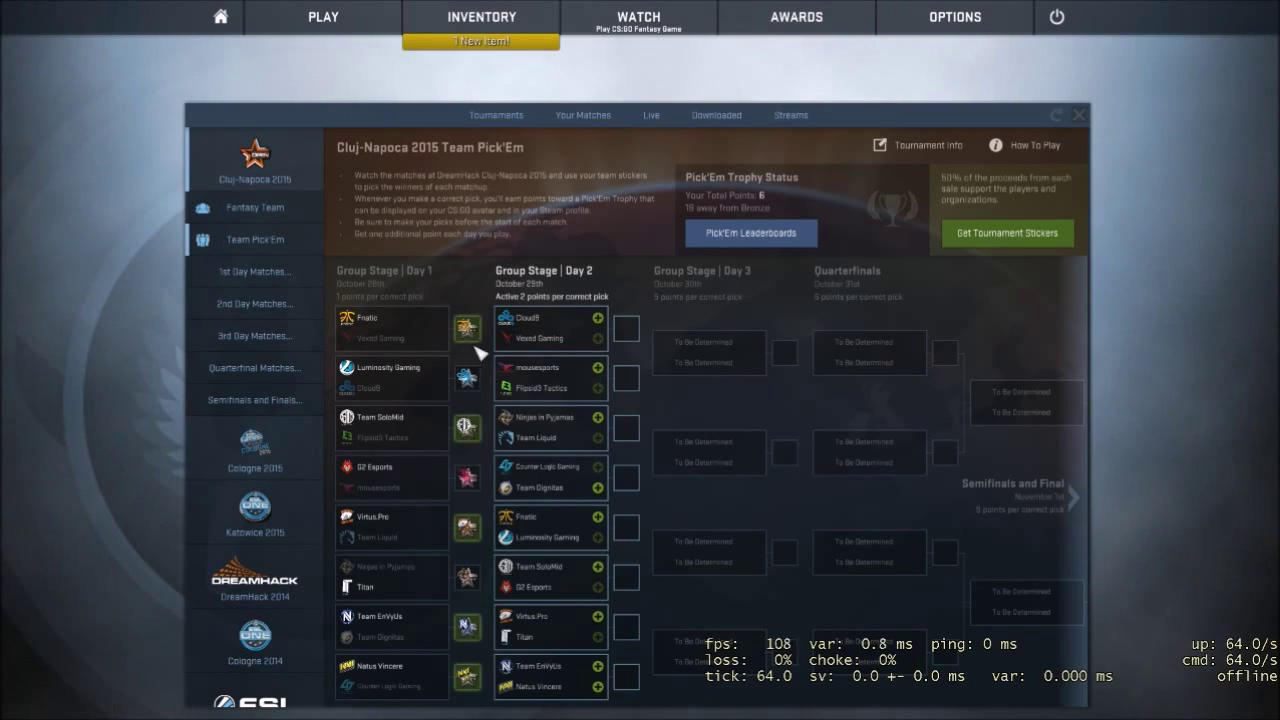
mouse_move(412, 470)
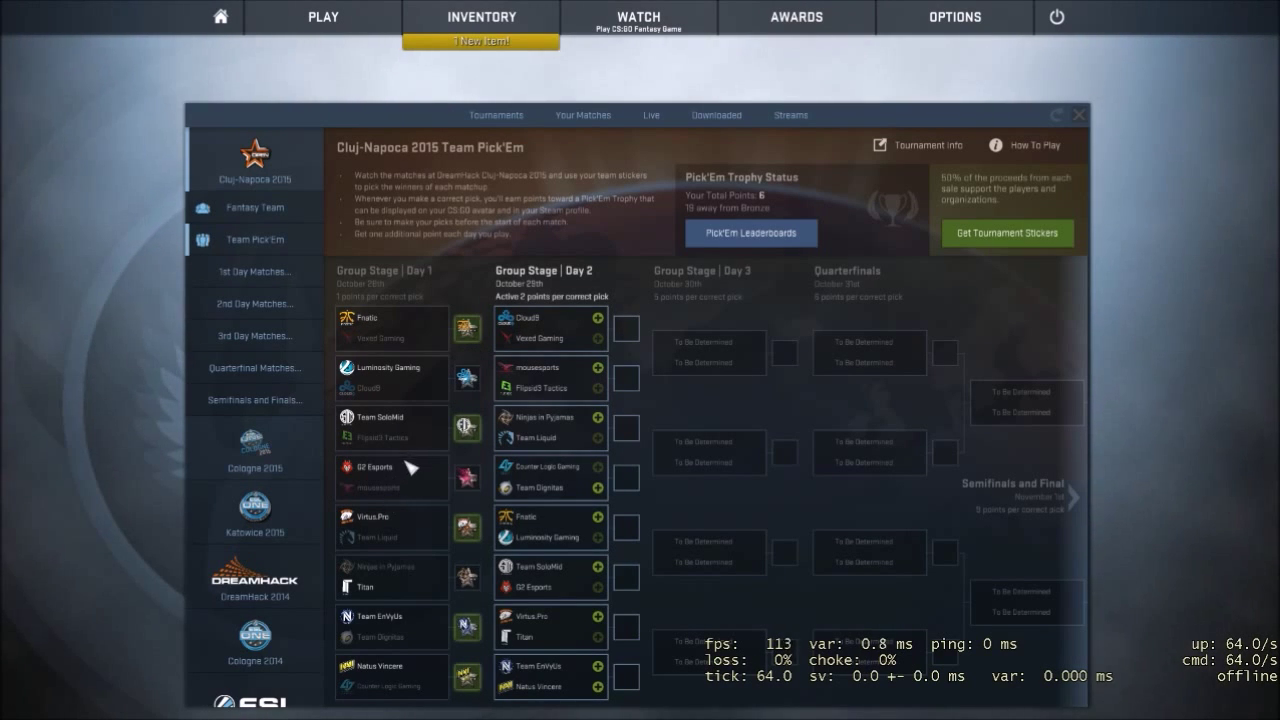
mouse_move(400, 468)
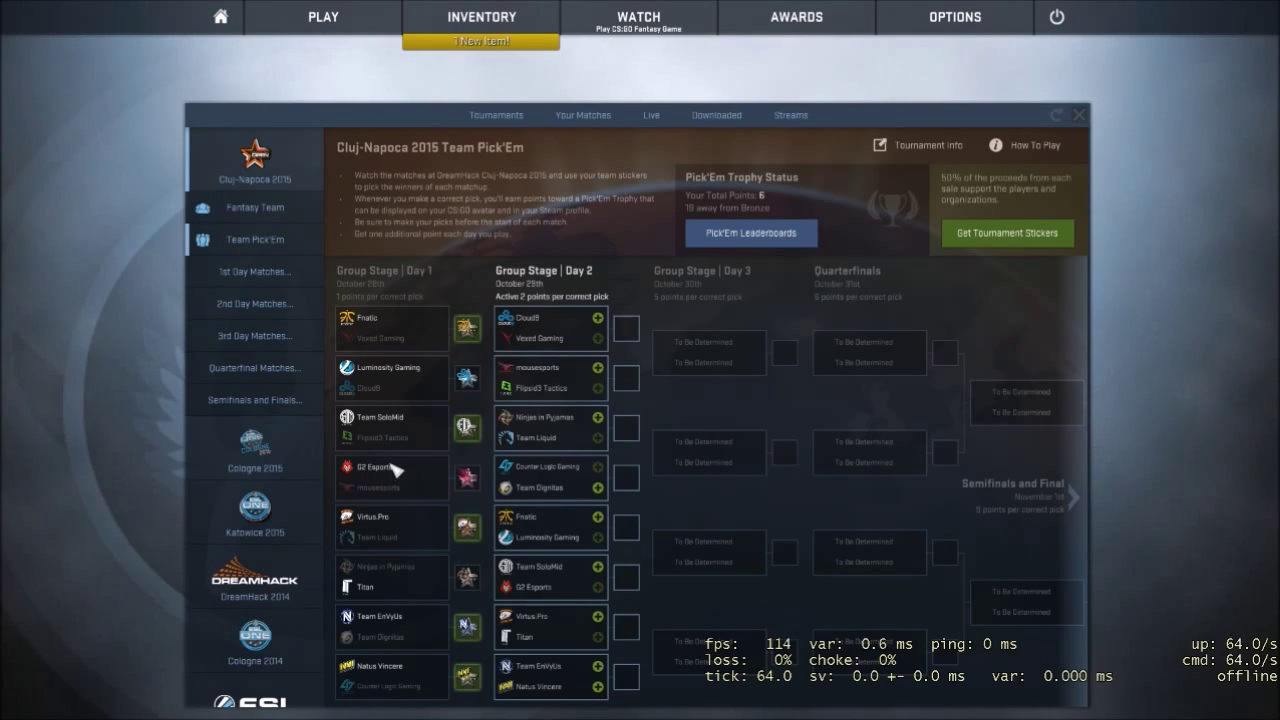
mouse_move(418, 525)
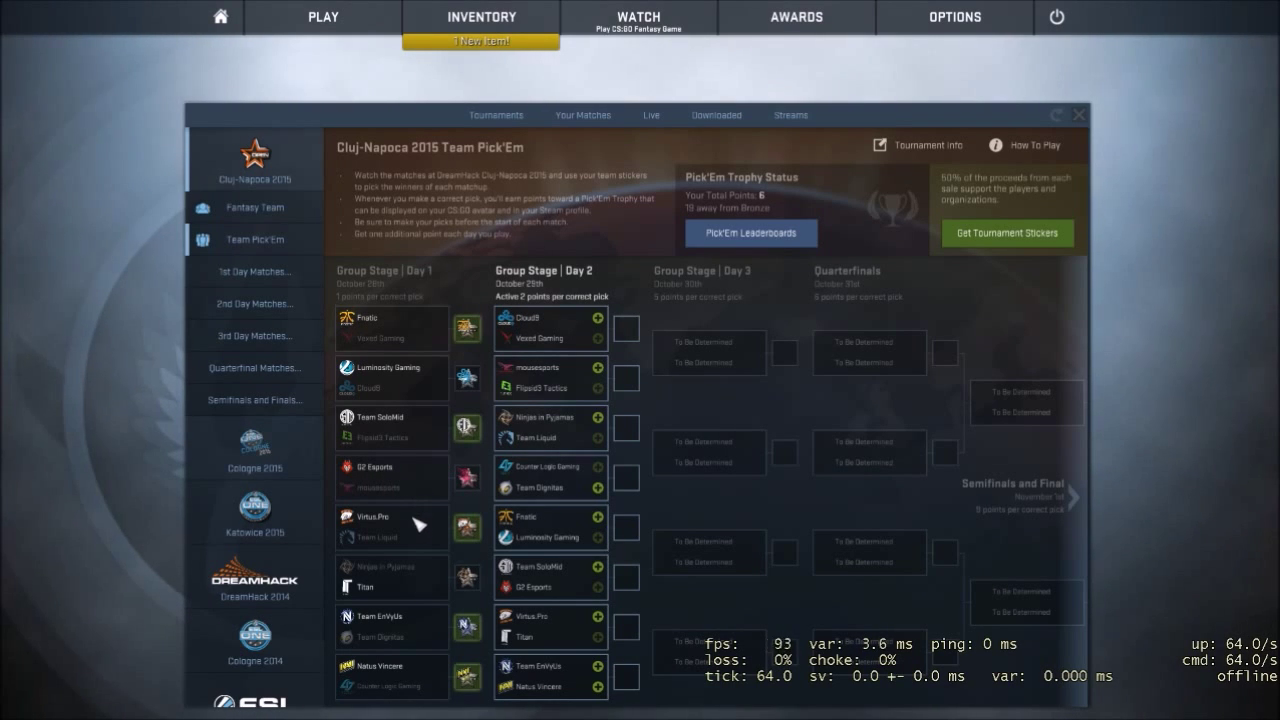
mouse_move(483, 435)
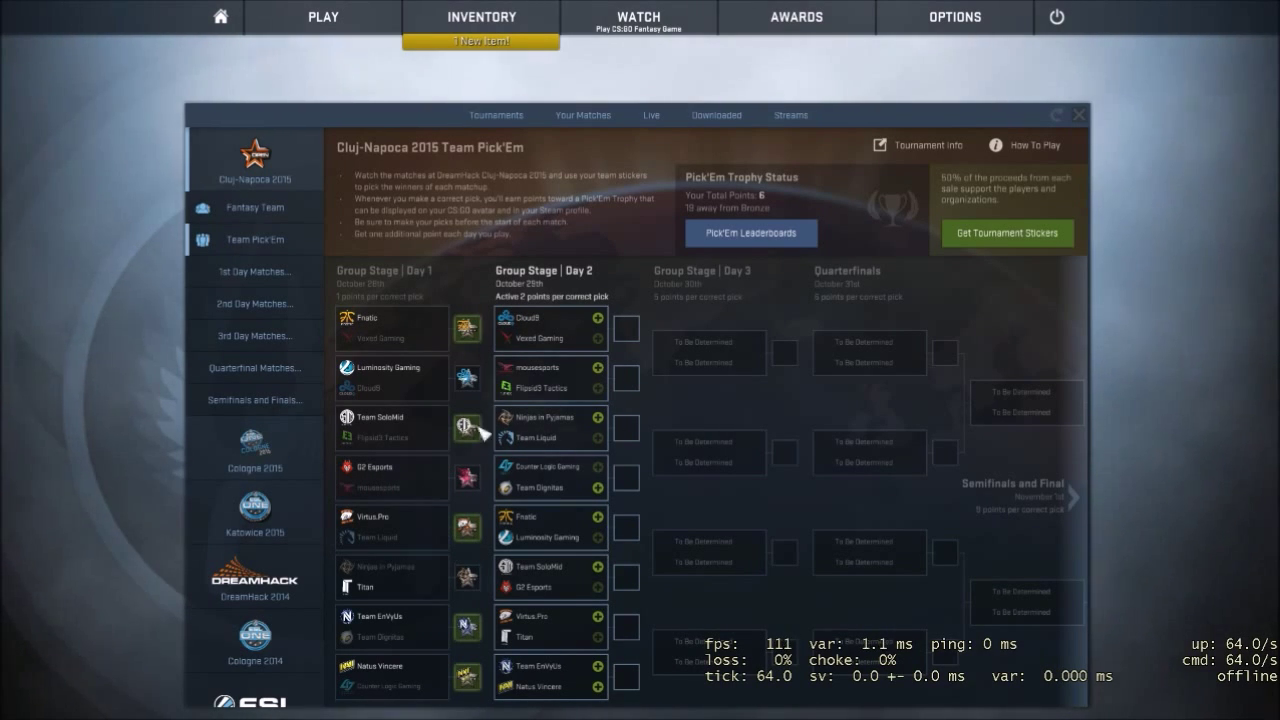
mouse_move(425, 488)
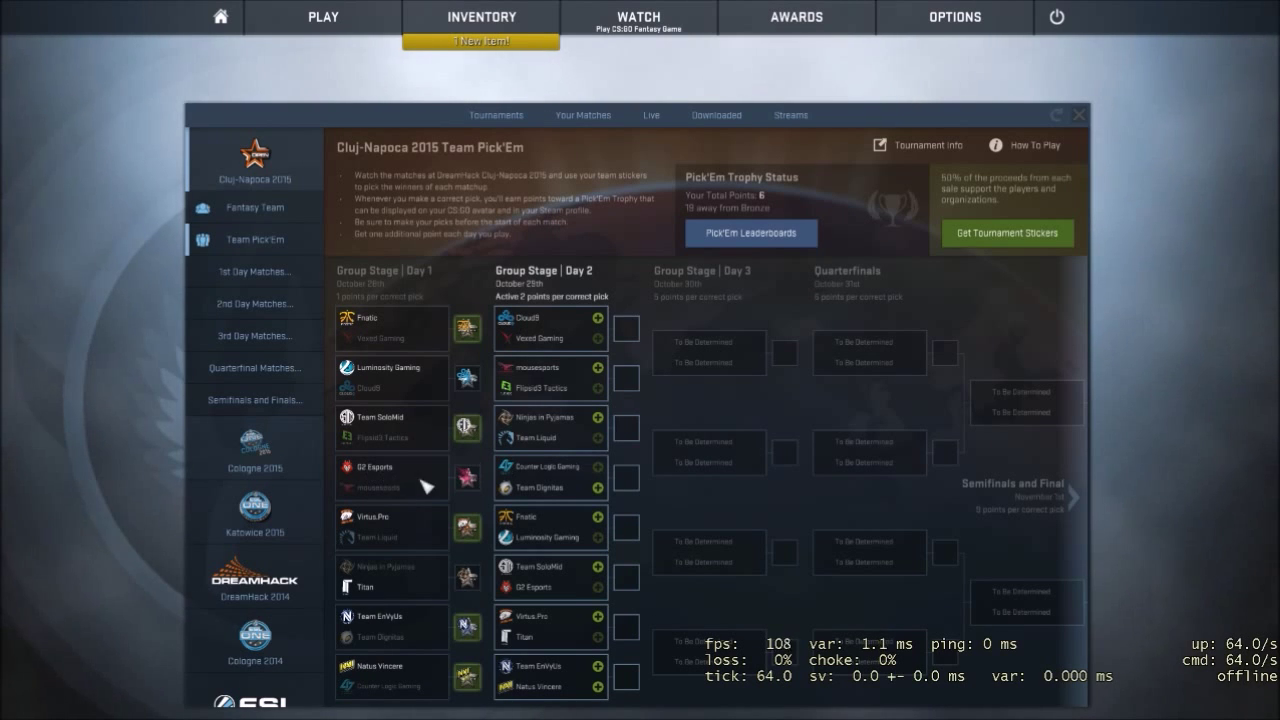
mouse_move(480, 480)
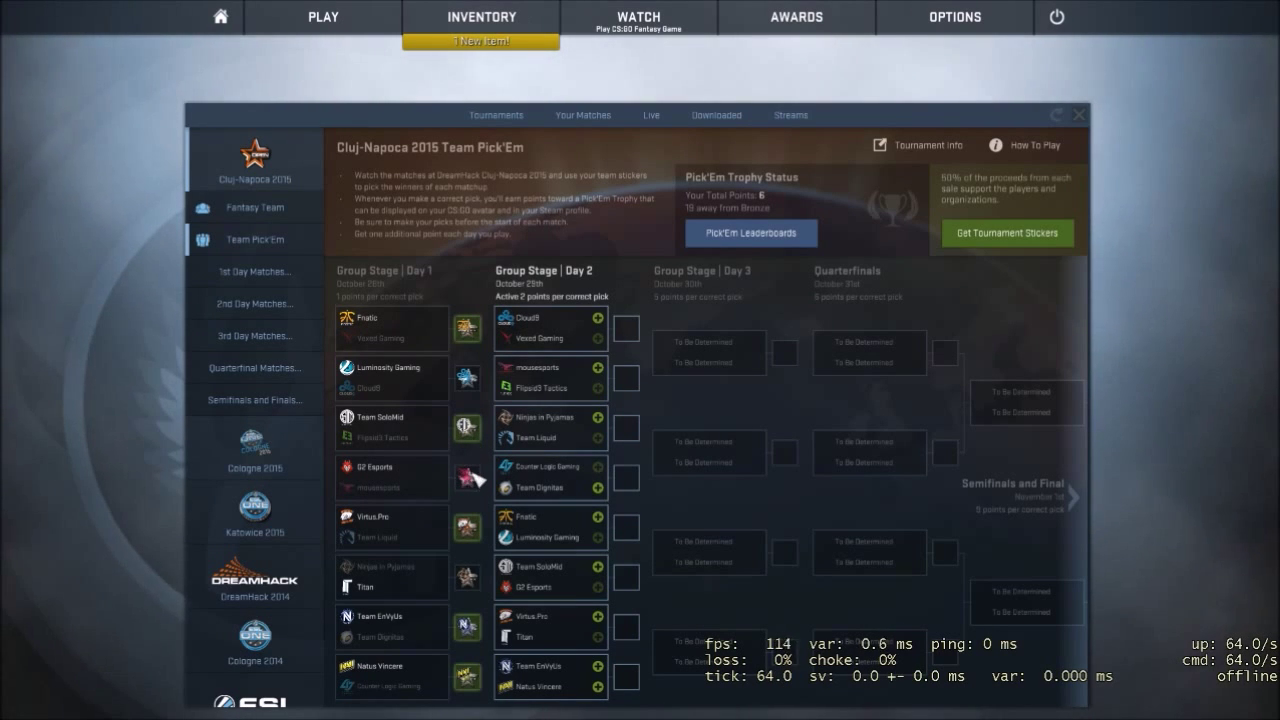
mouse_move(438, 494)
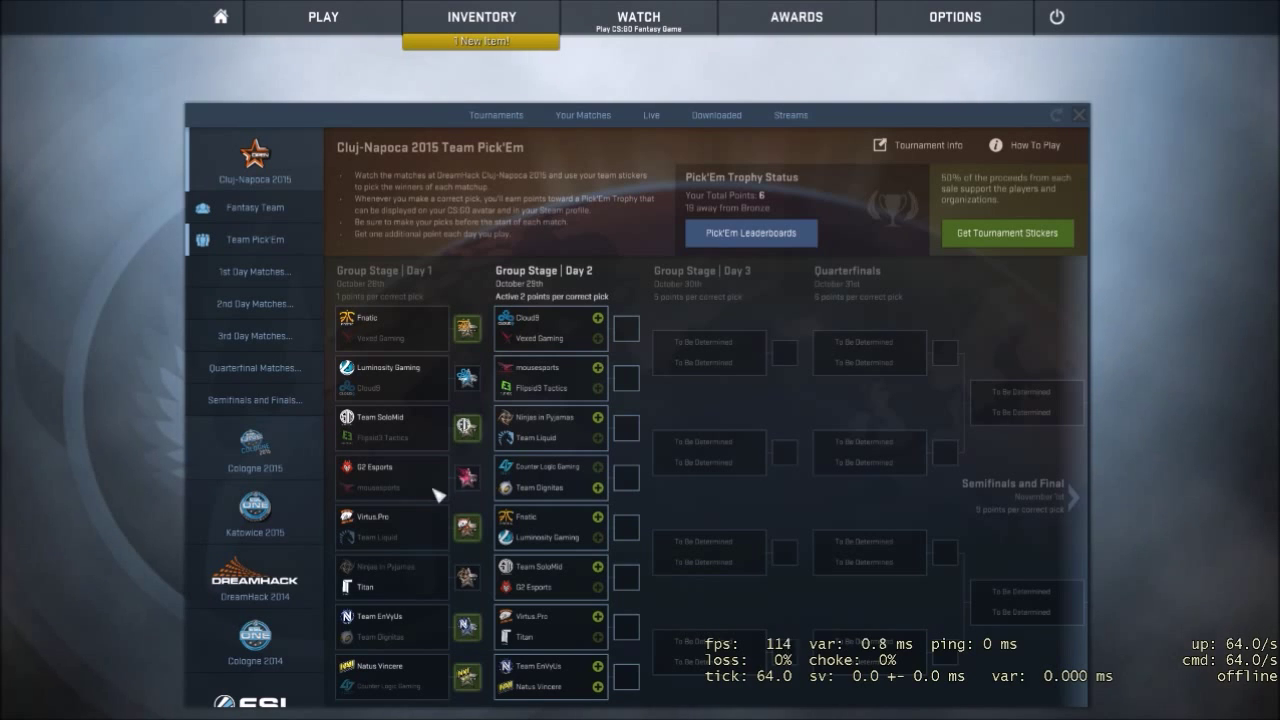
mouse_move(420, 577)
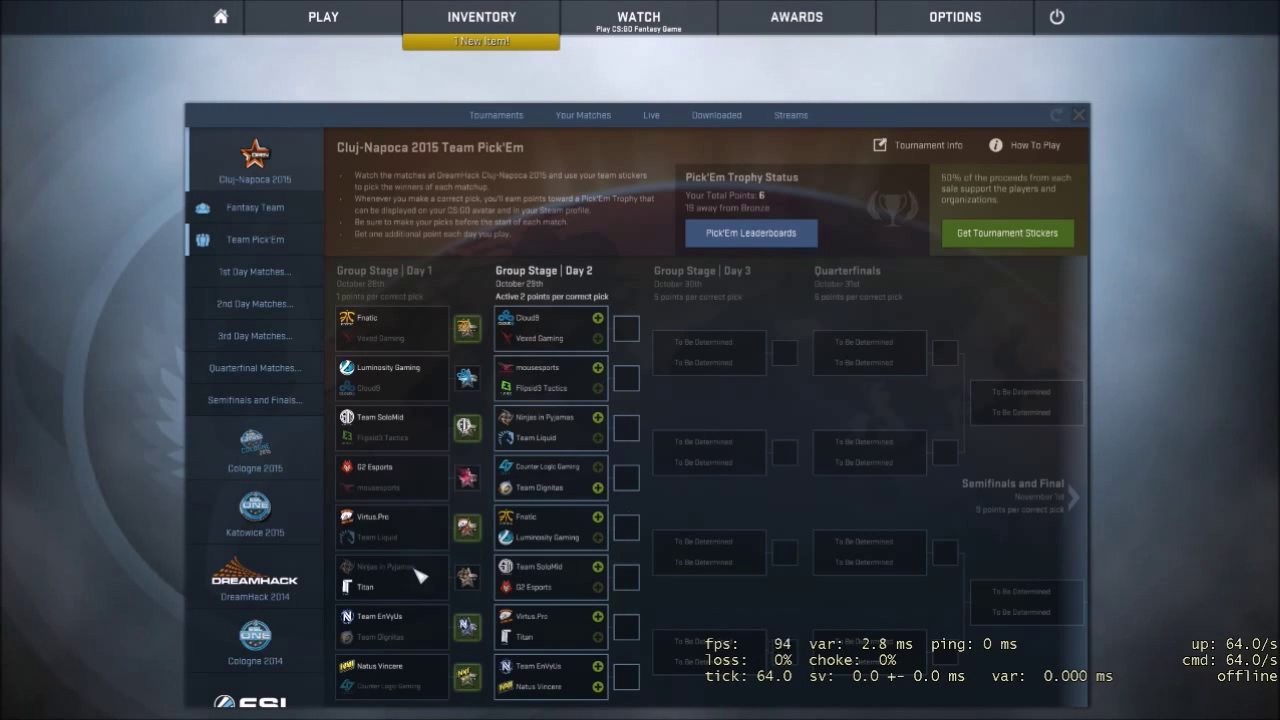
mouse_move(490, 558)
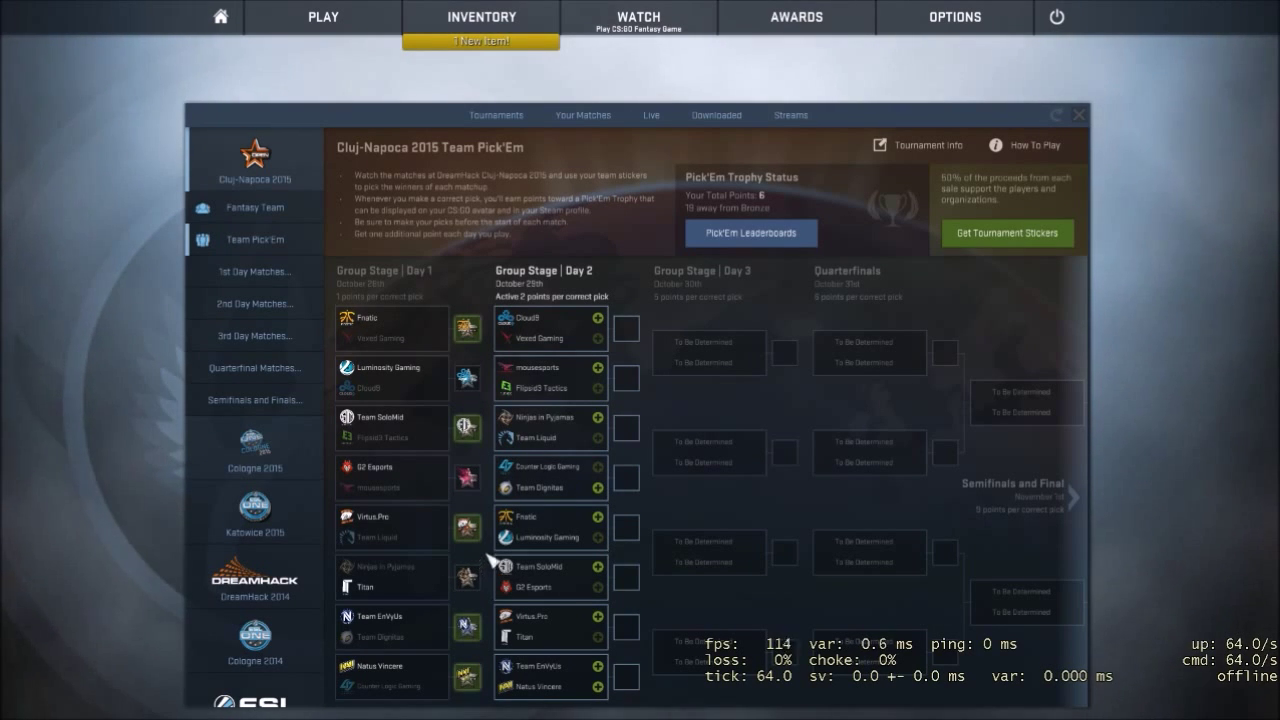
mouse_move(650, 715)
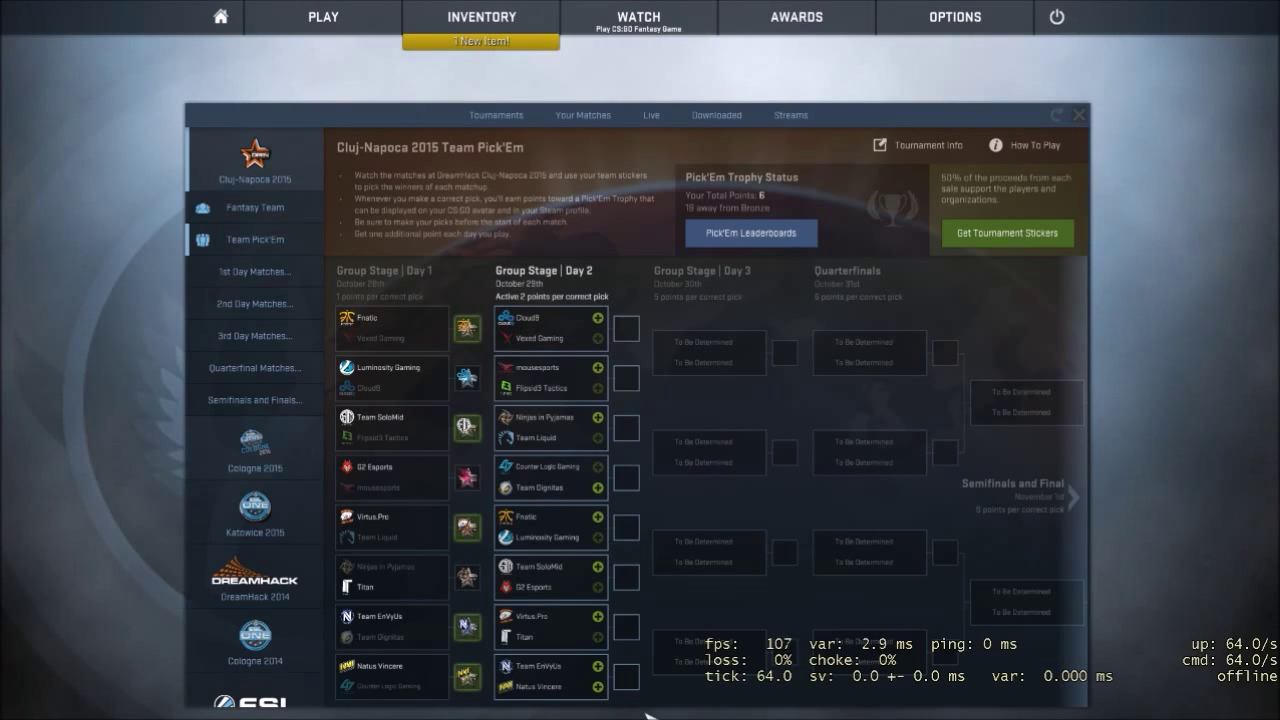
mouse_move(420, 567)
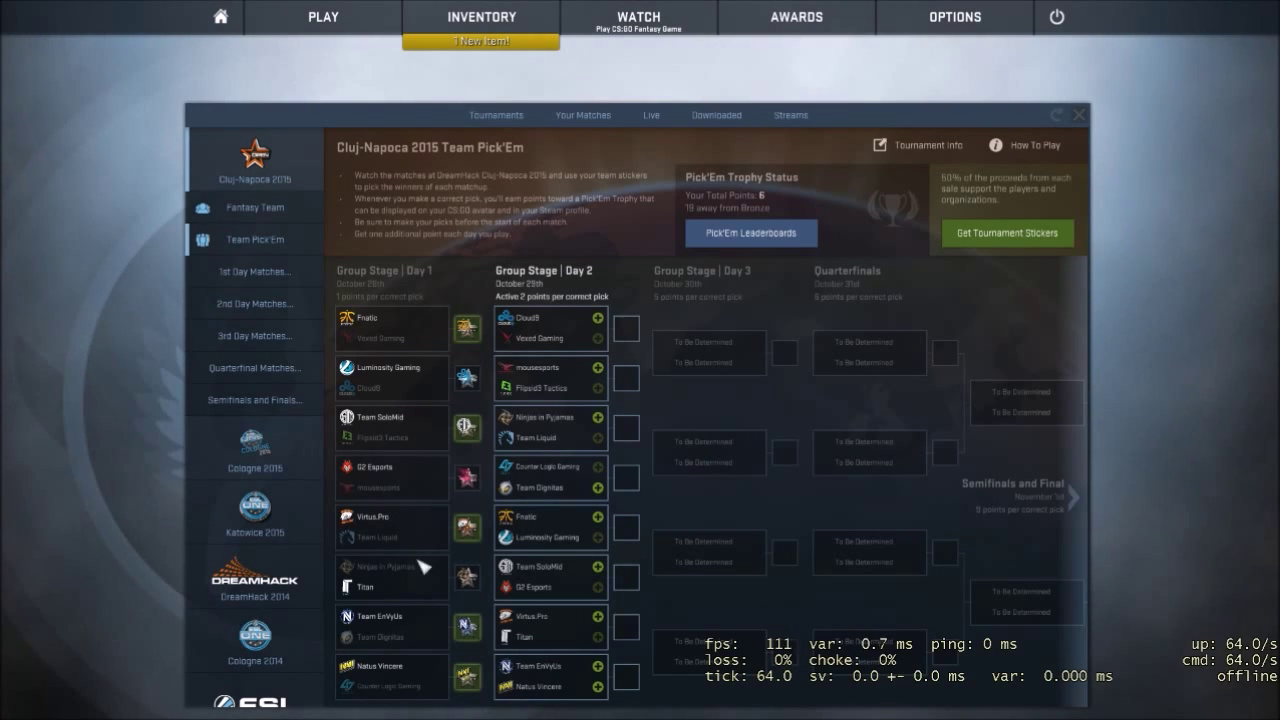
mouse_move(467, 403)
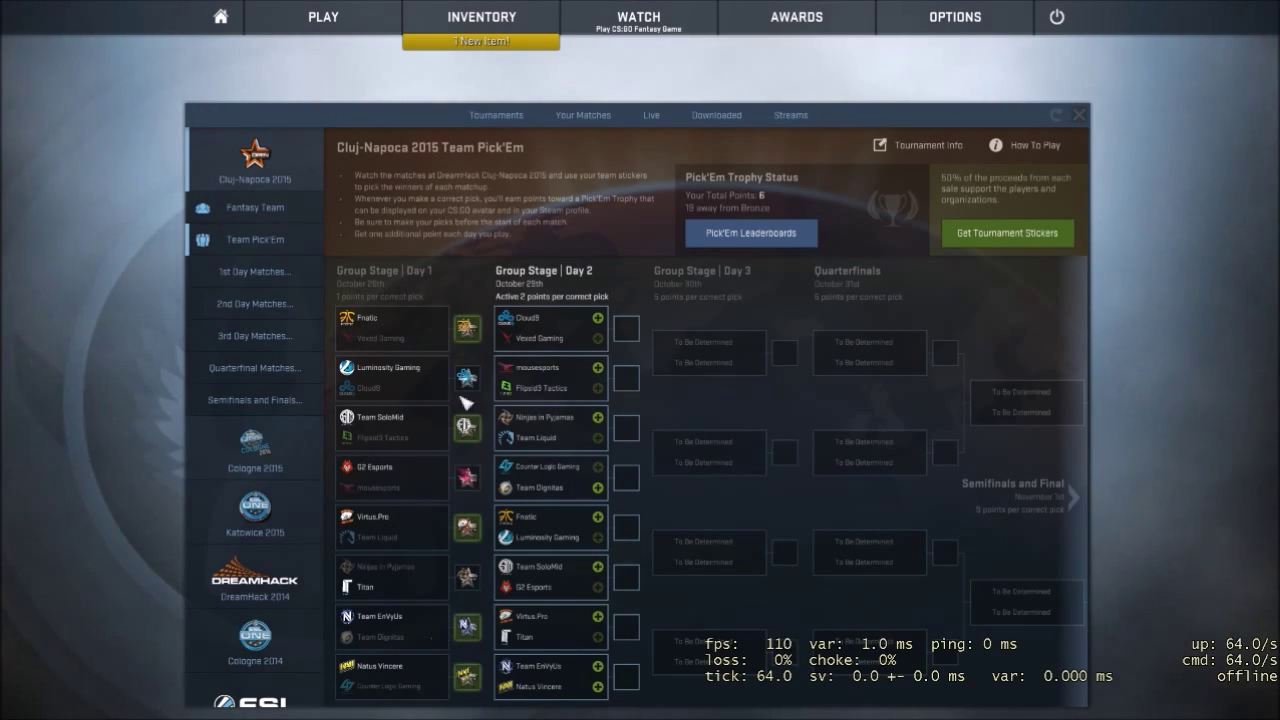
mouse_move(605, 290)
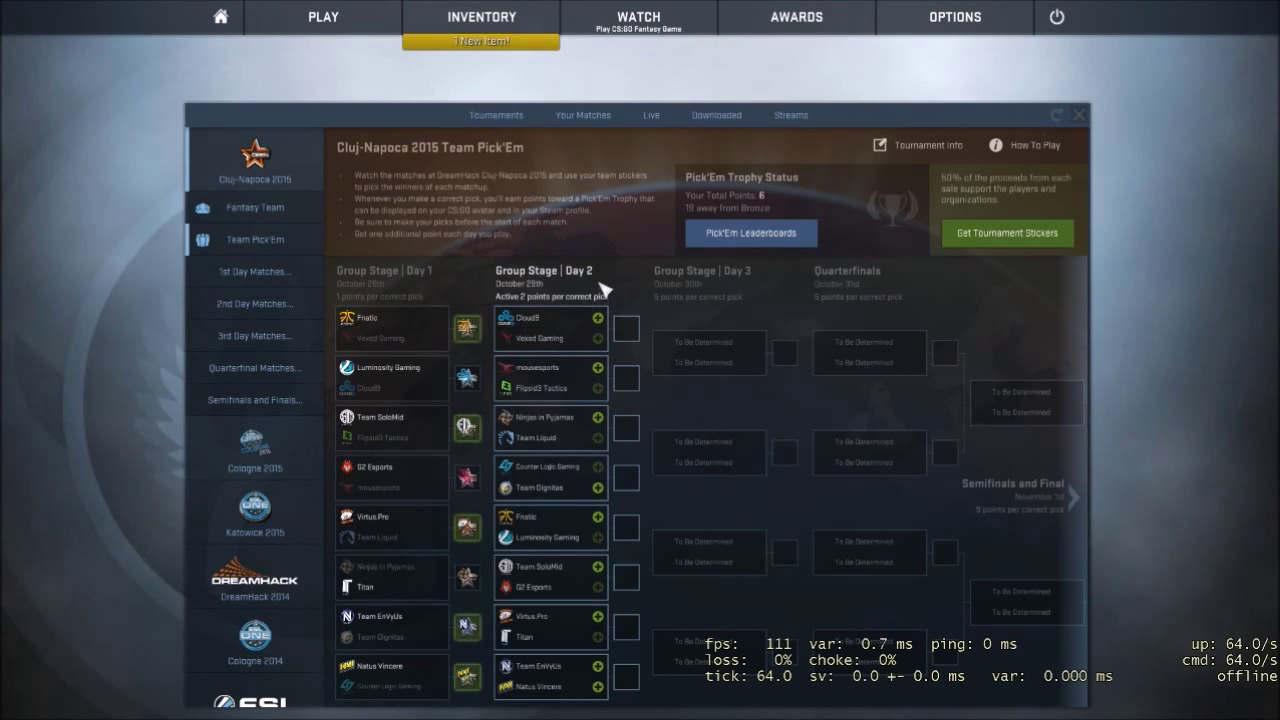
mouse_move(483, 707)
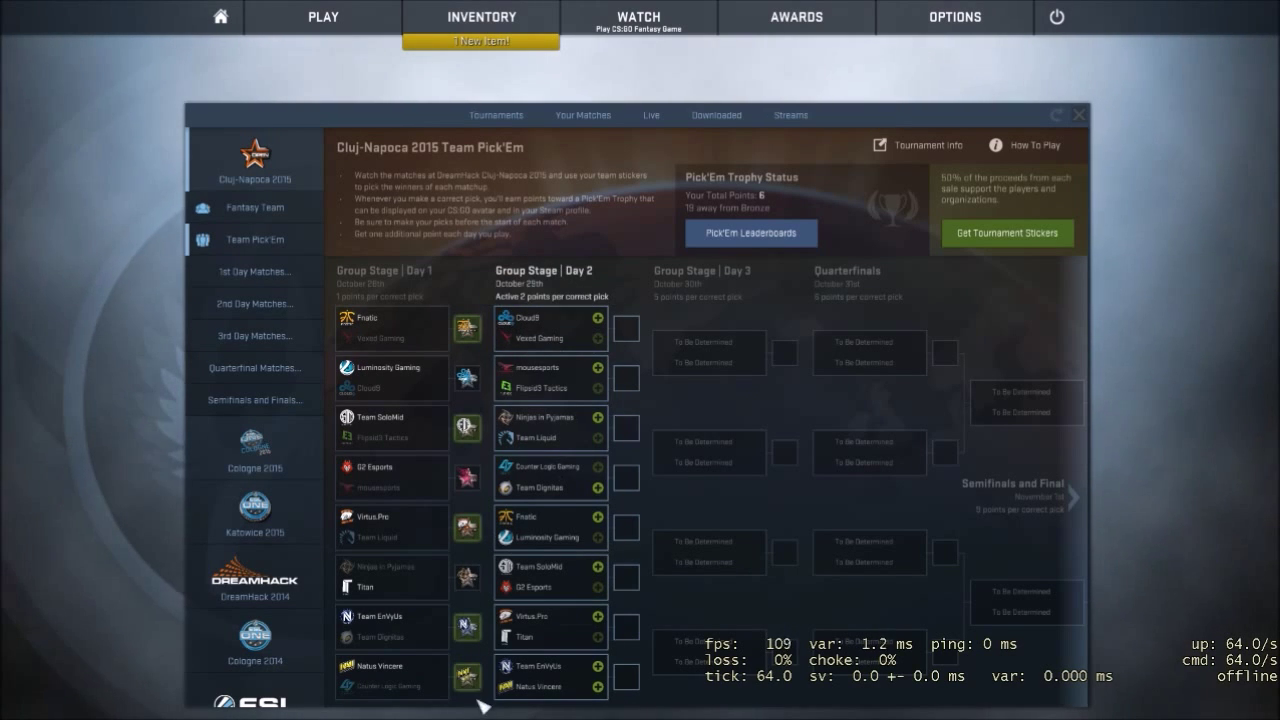
mouse_move(895, 245)
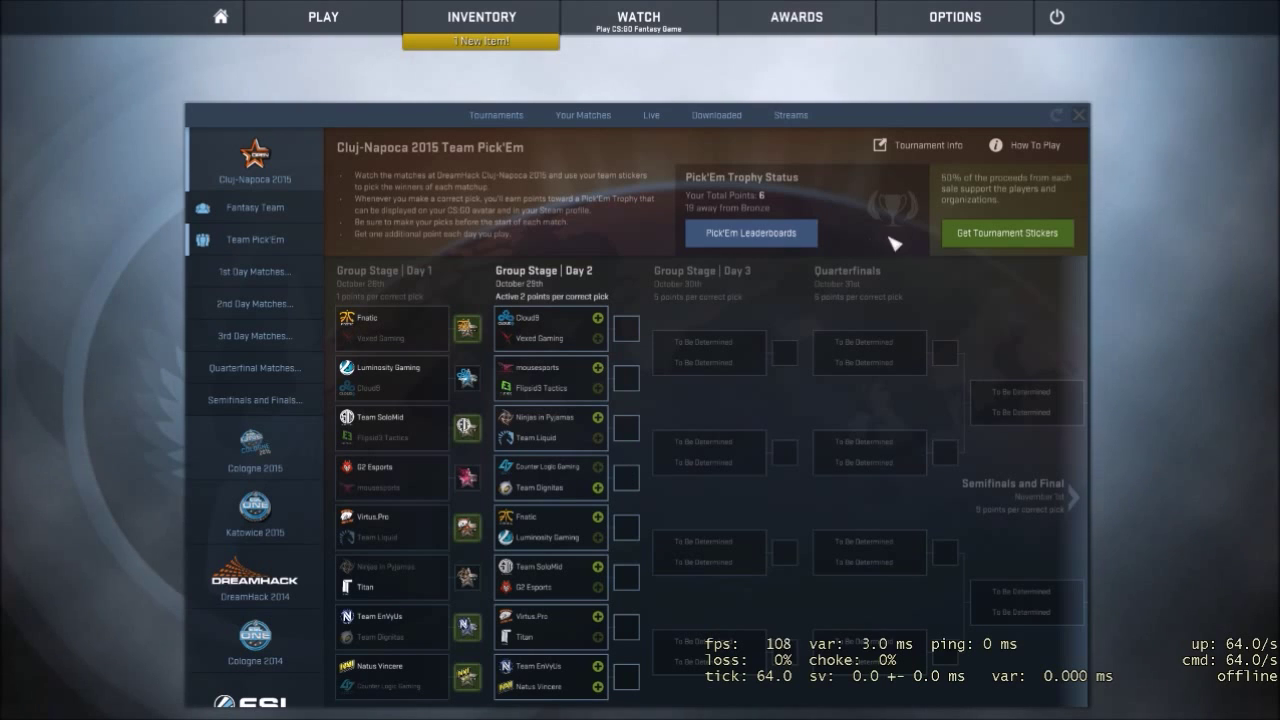
mouse_move(560, 322)
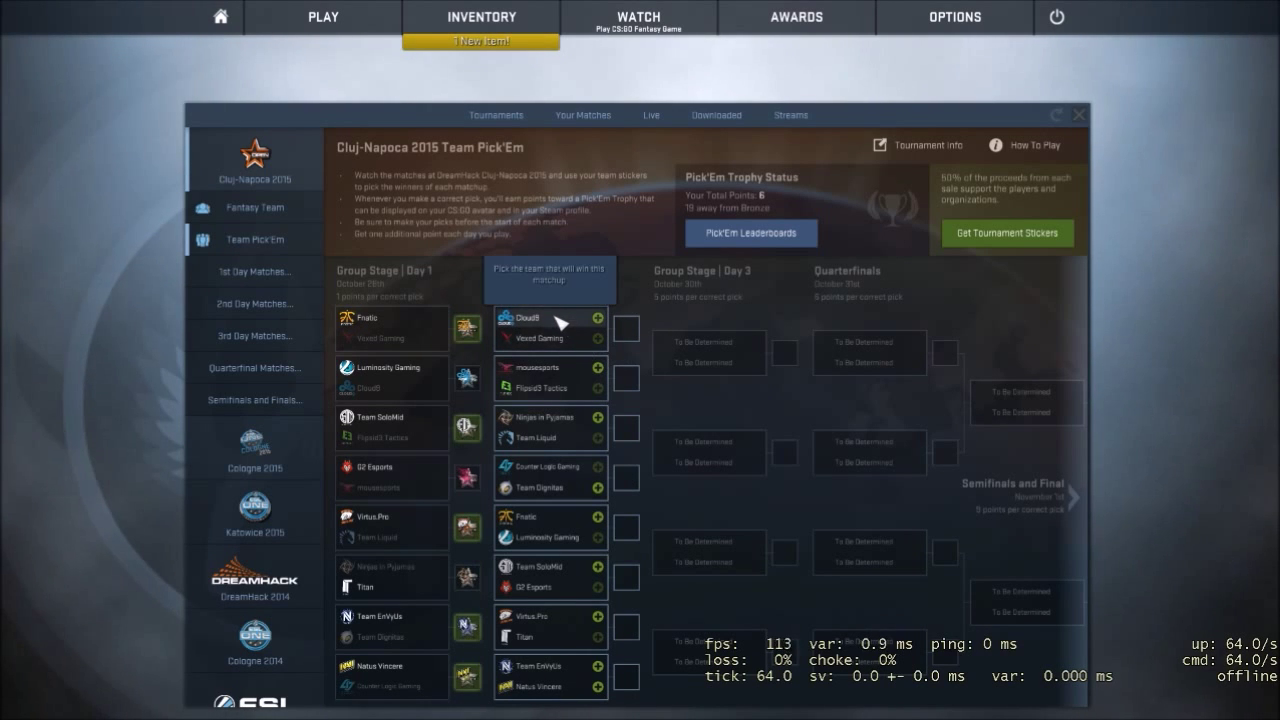
- Place the Cloud9 sticker to pick Cloud9 over Vexed Gaming in Day 2's first matchup
click(527, 318)
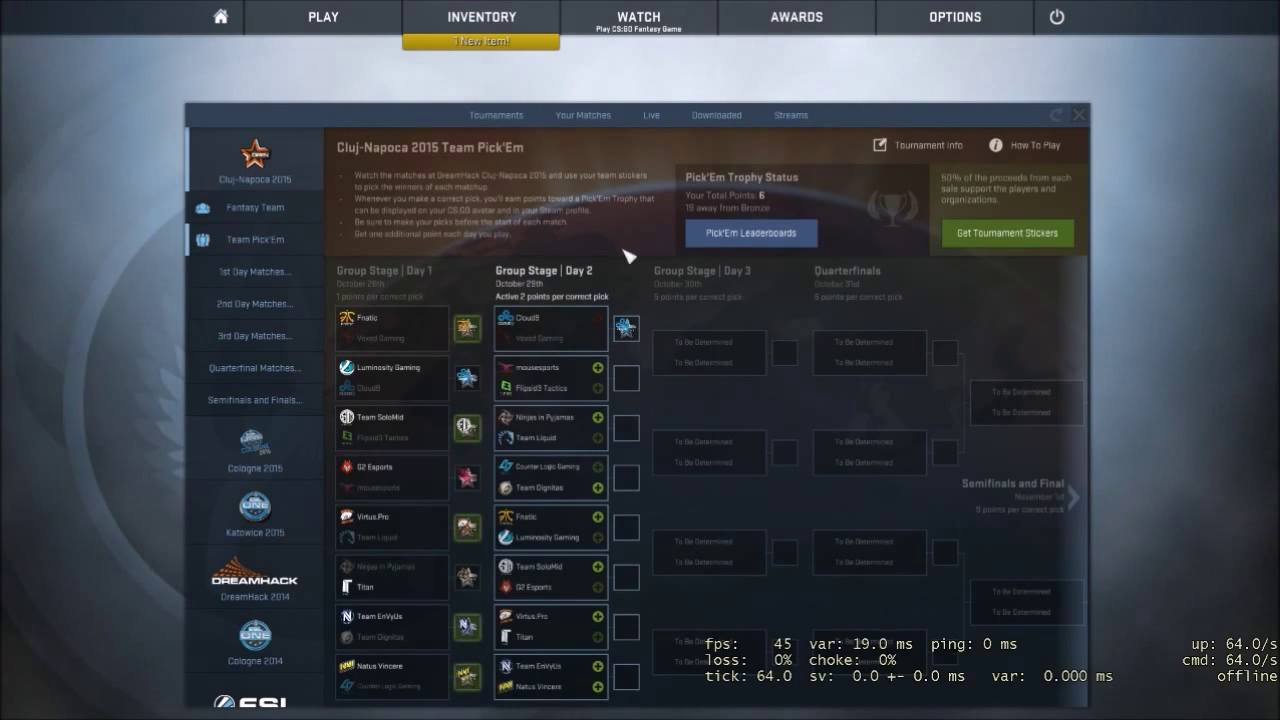
mouse_move(550, 378)
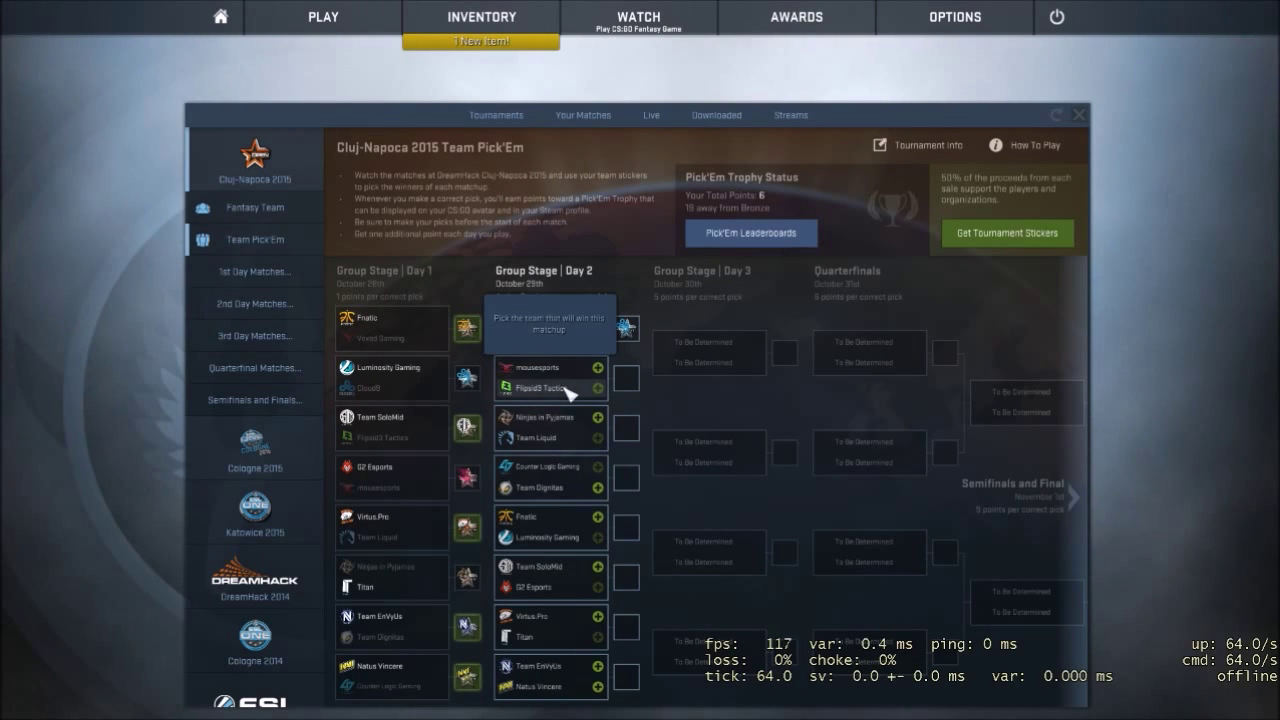
click(550, 330)
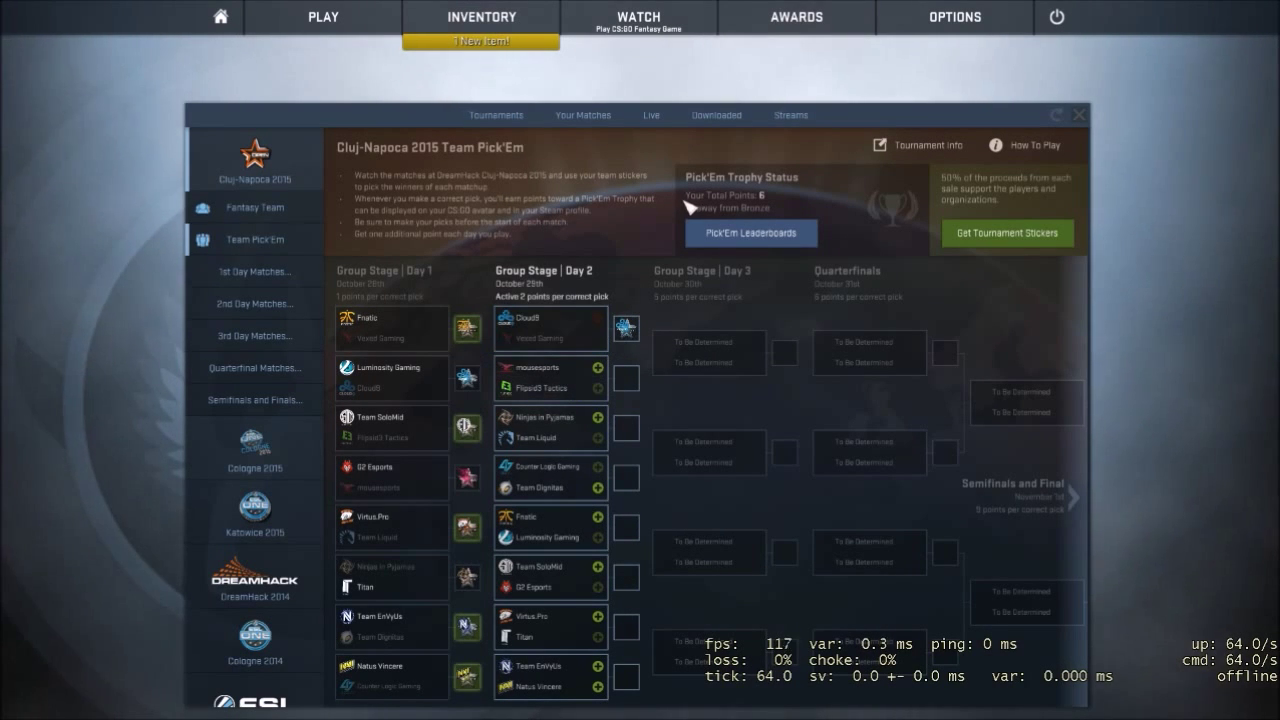
mouse_move(590, 360)
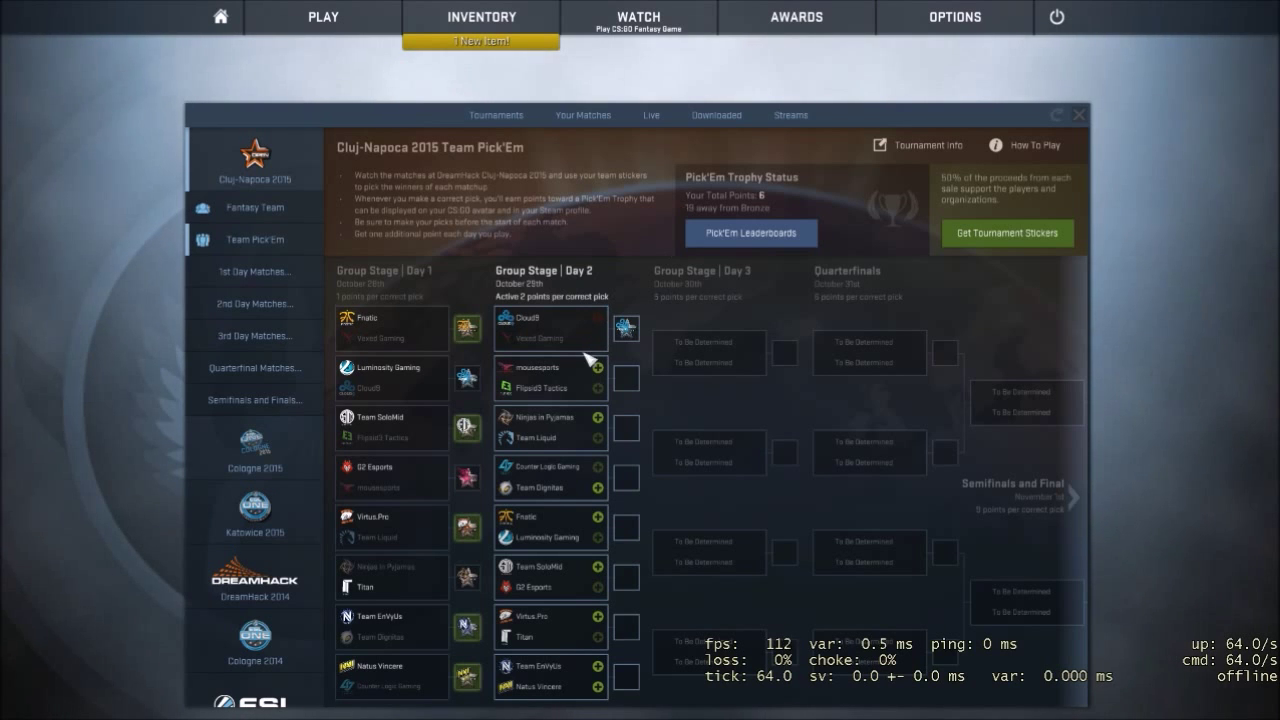
mouse_move(551, 378)
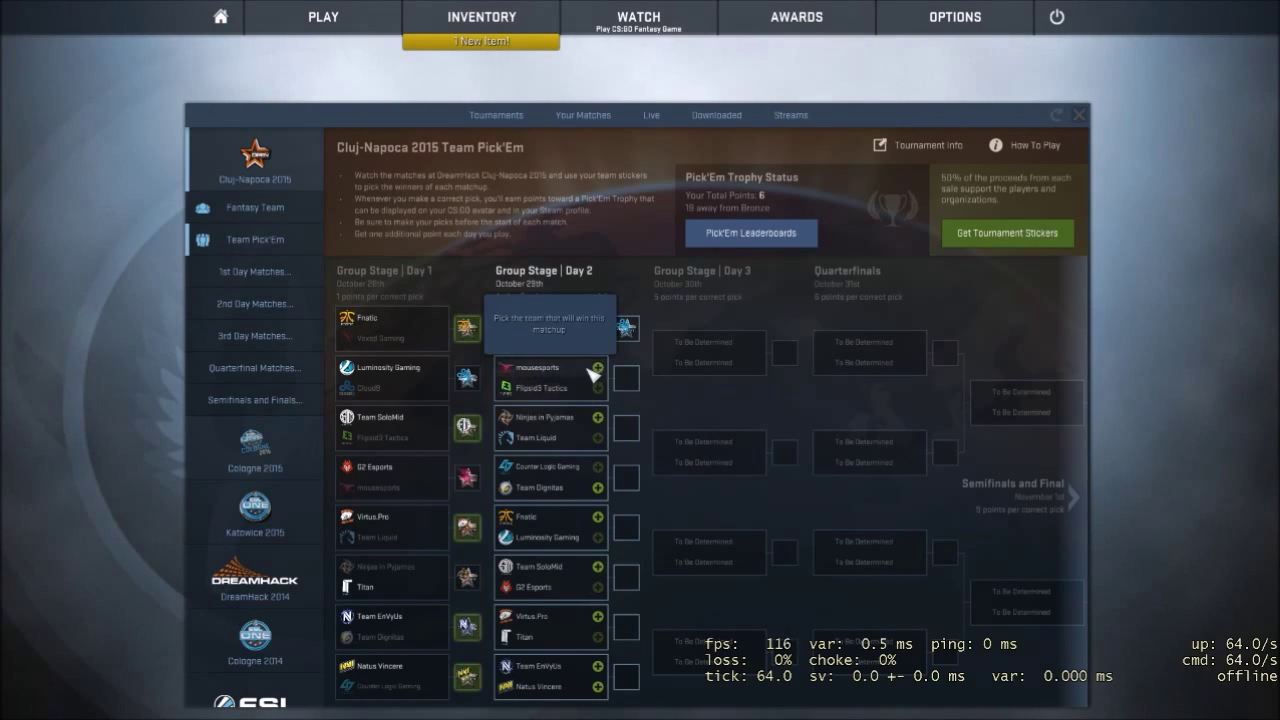
click(550, 328)
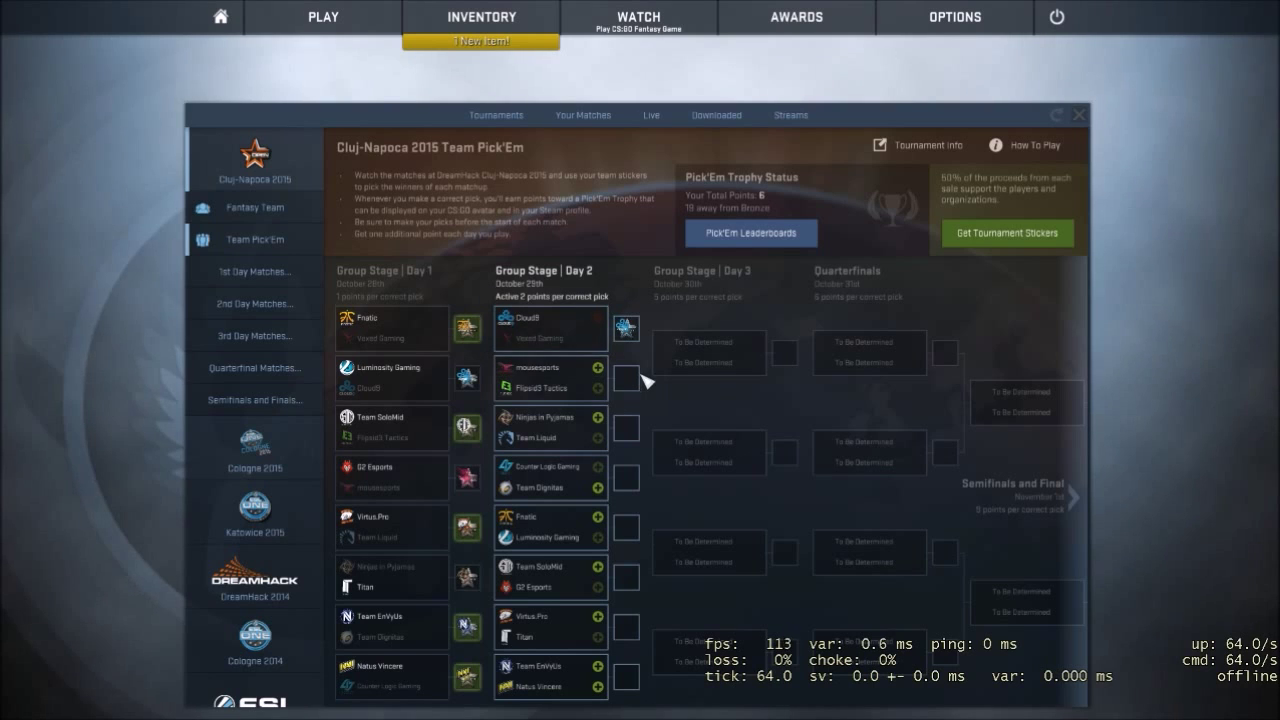
mouse_move(570, 425)
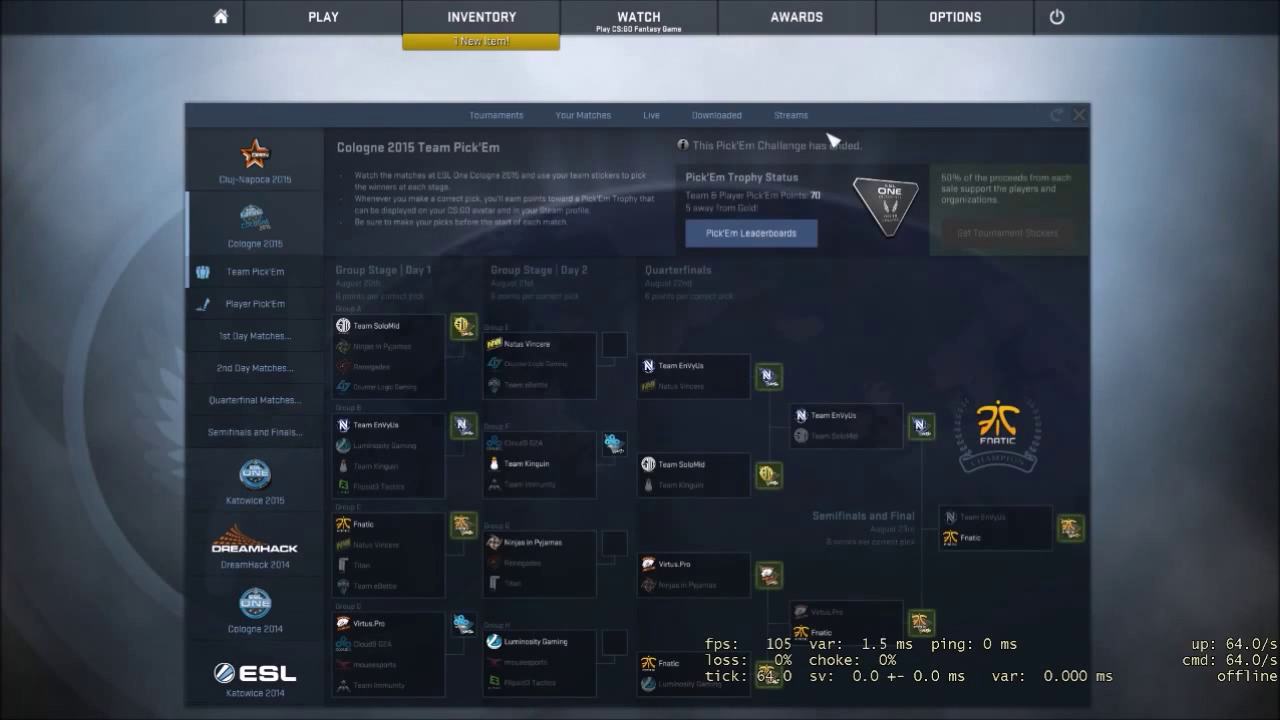
mouse_move(618, 362)
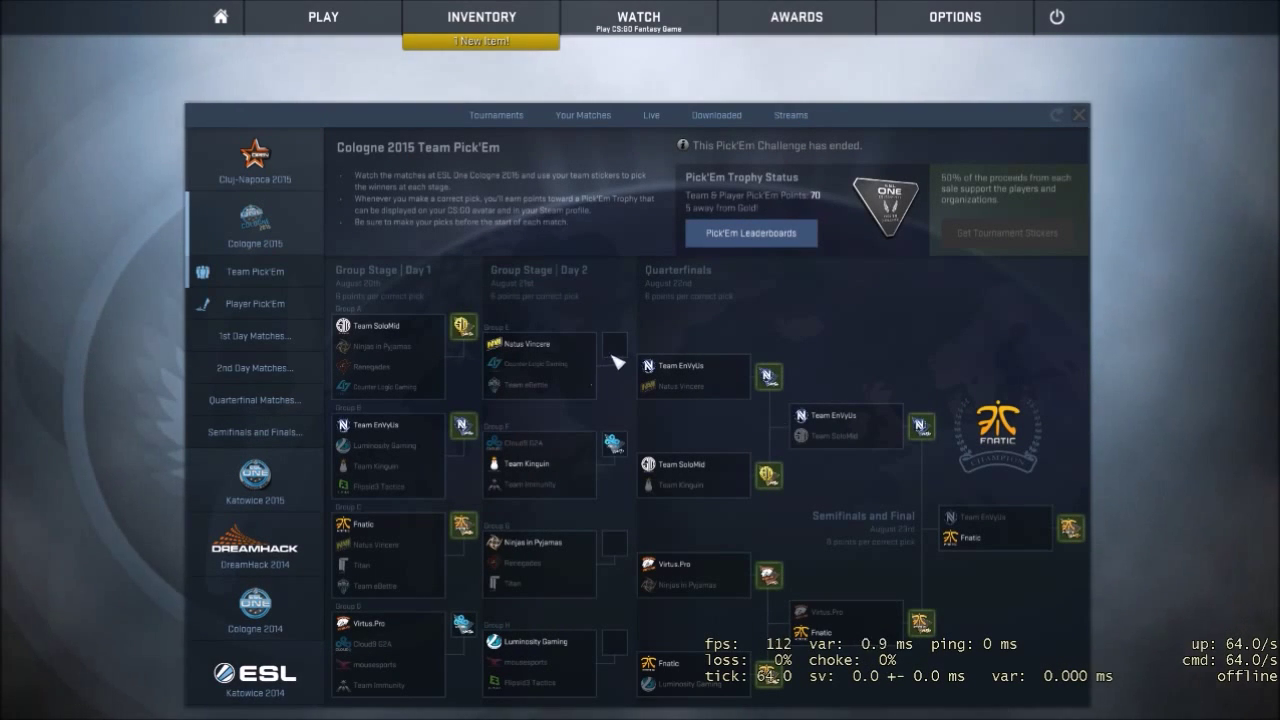
mouse_move(615, 663)
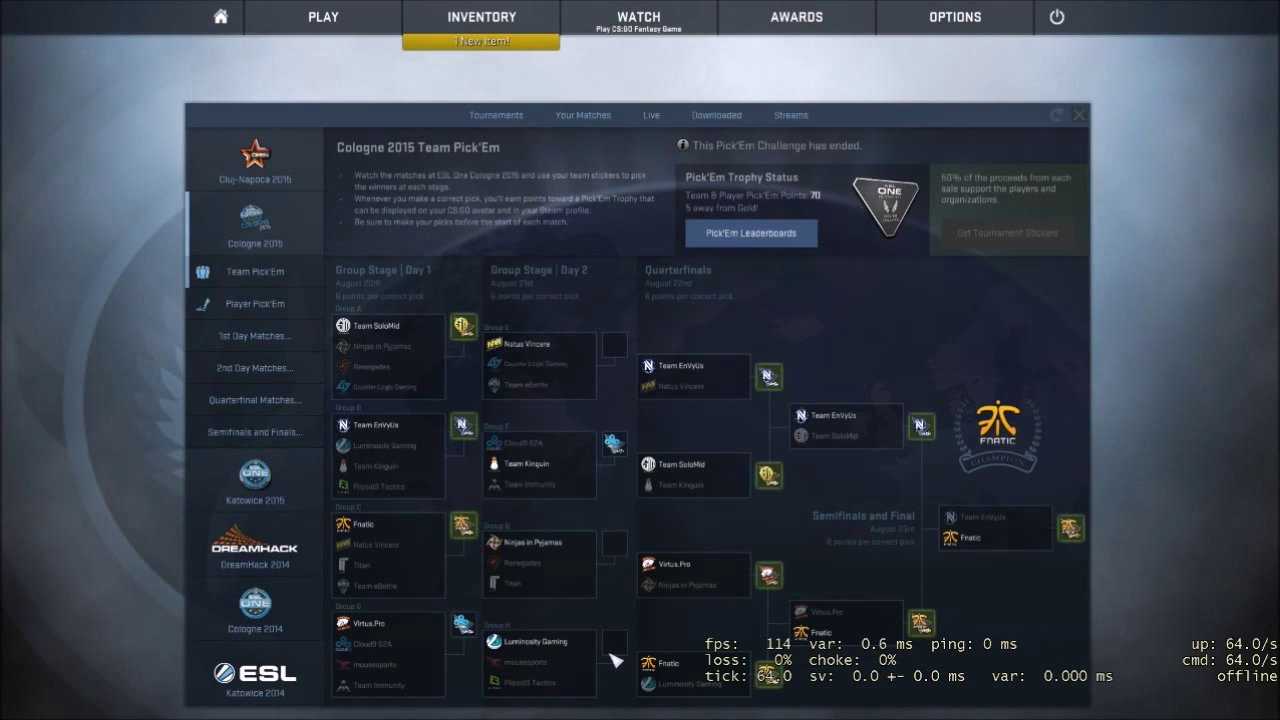
mouse_move(635, 402)
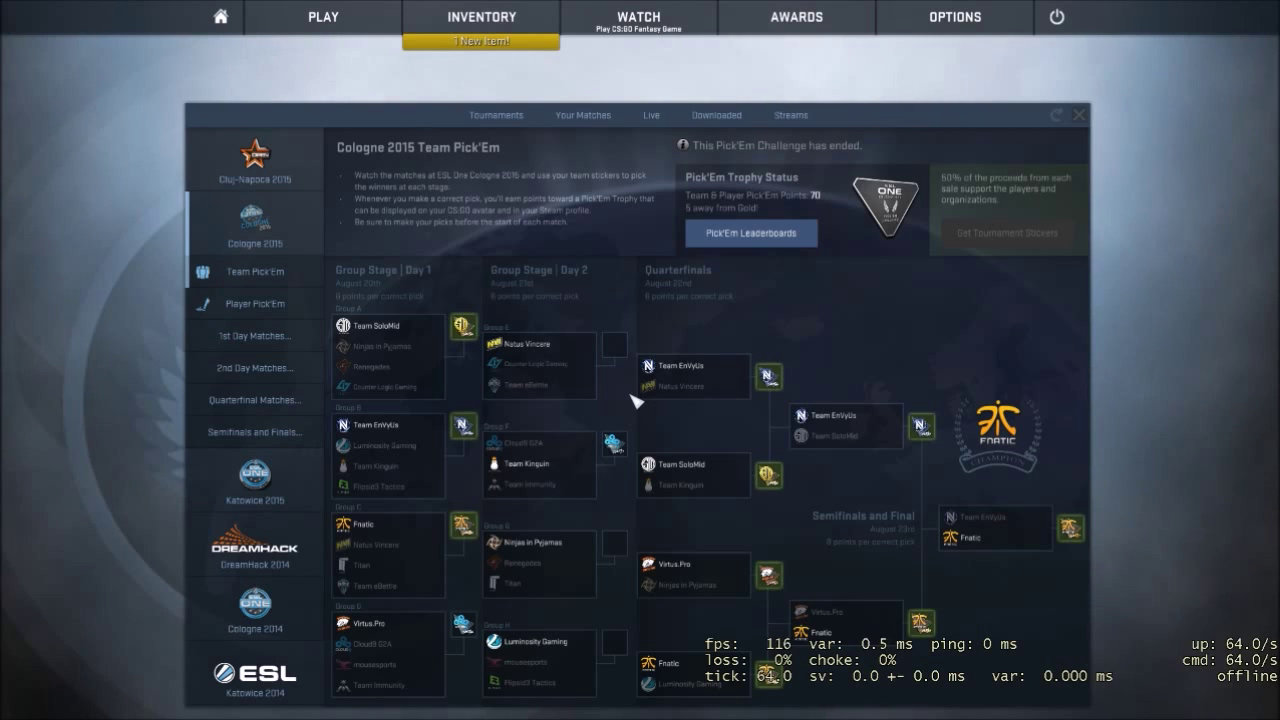
mouse_move(583, 458)
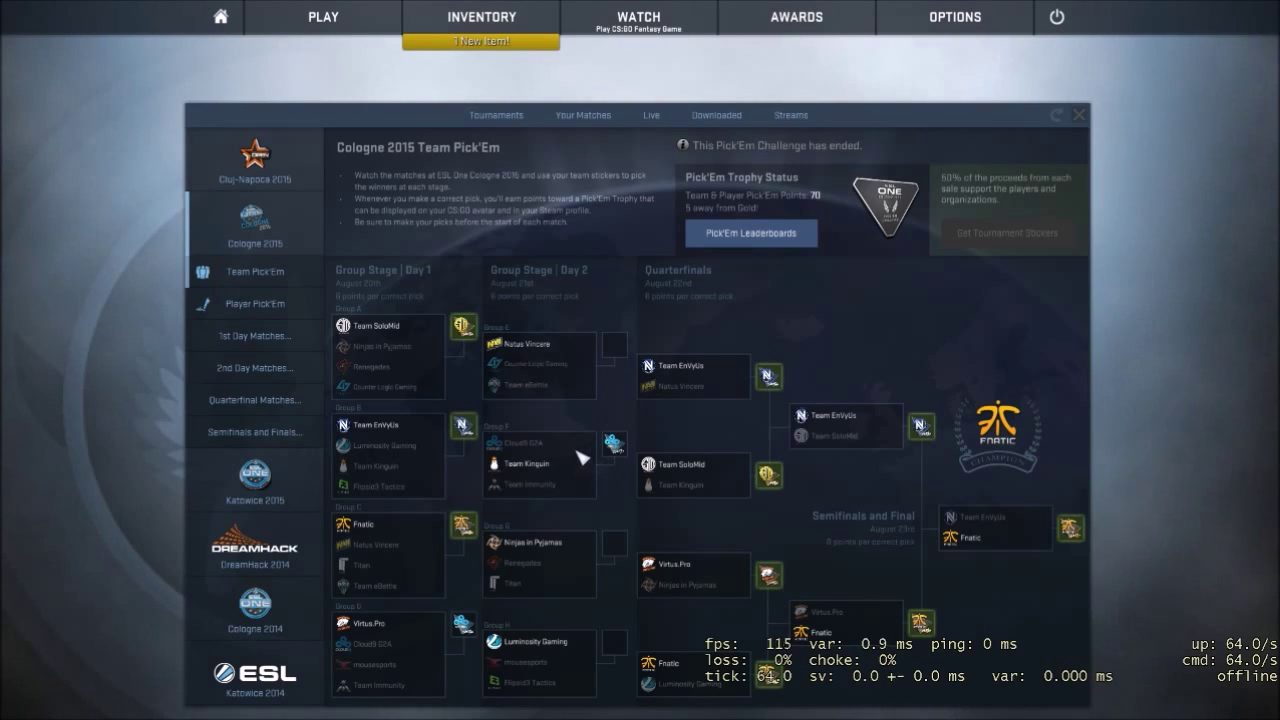
mouse_move(728, 308)
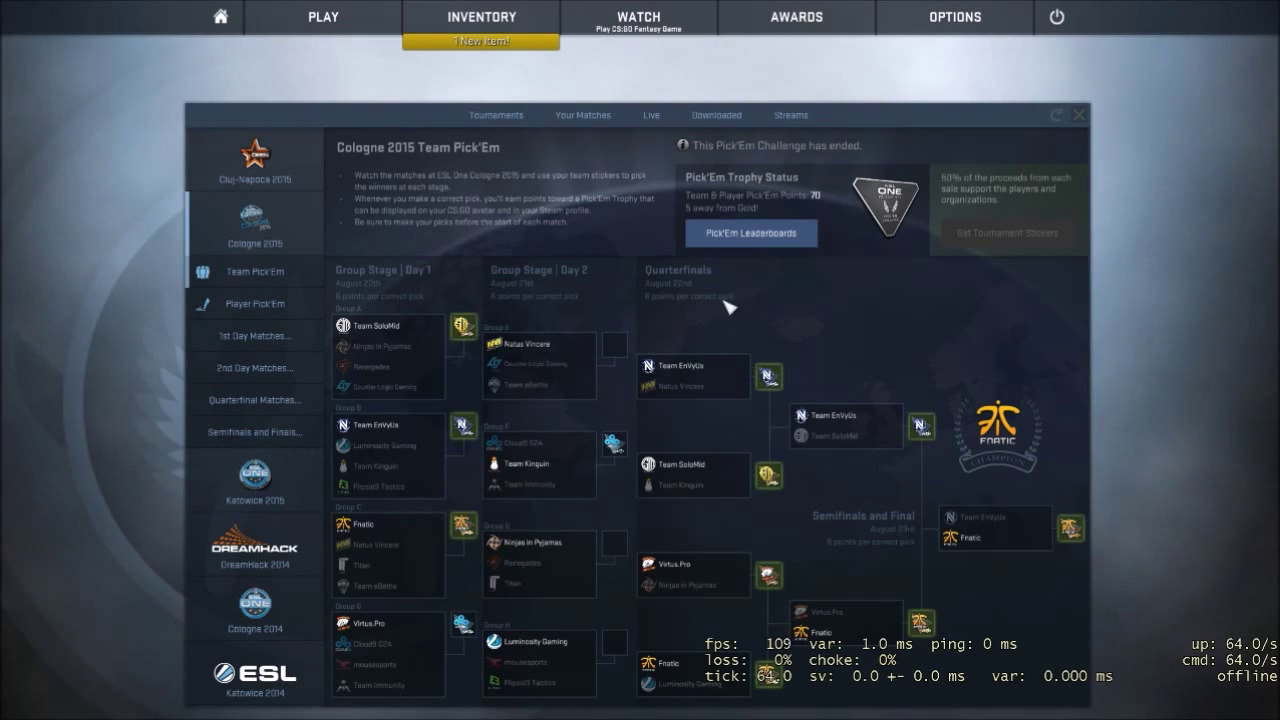
mouse_move(165, 338)
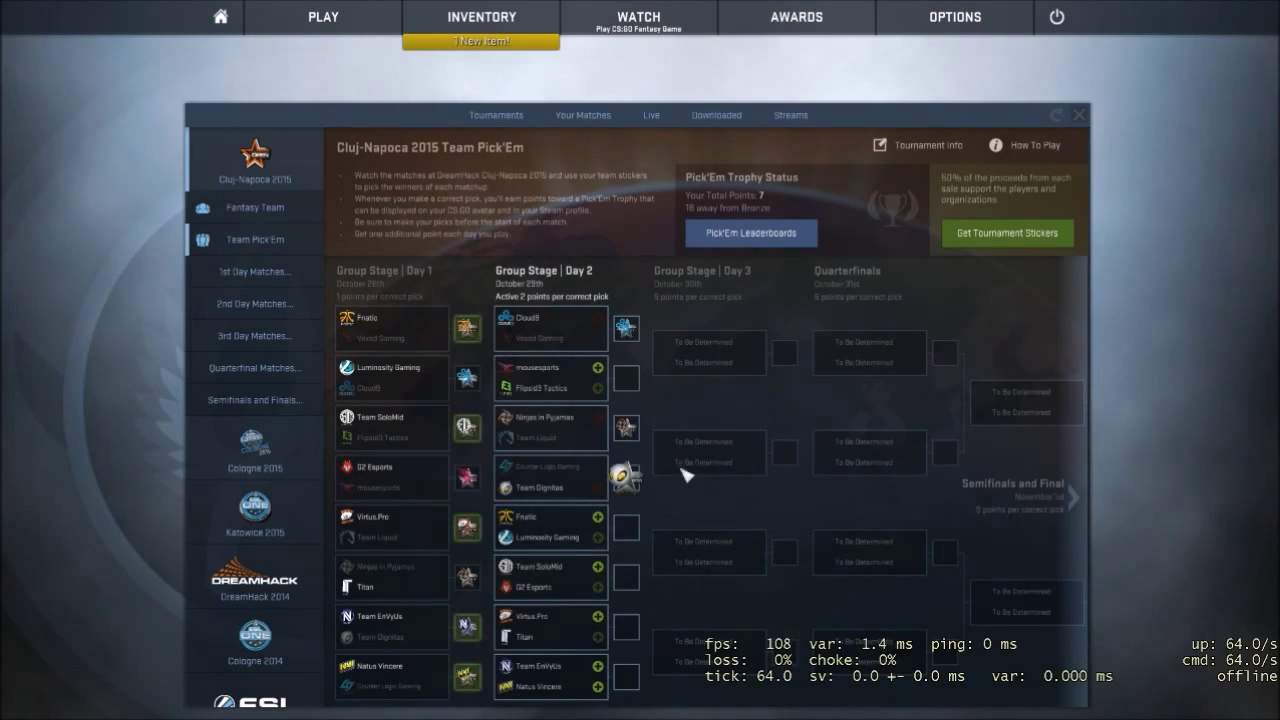
- Add a team pick to another Cluj-Napoca Day 2 matchup
click(631, 578)
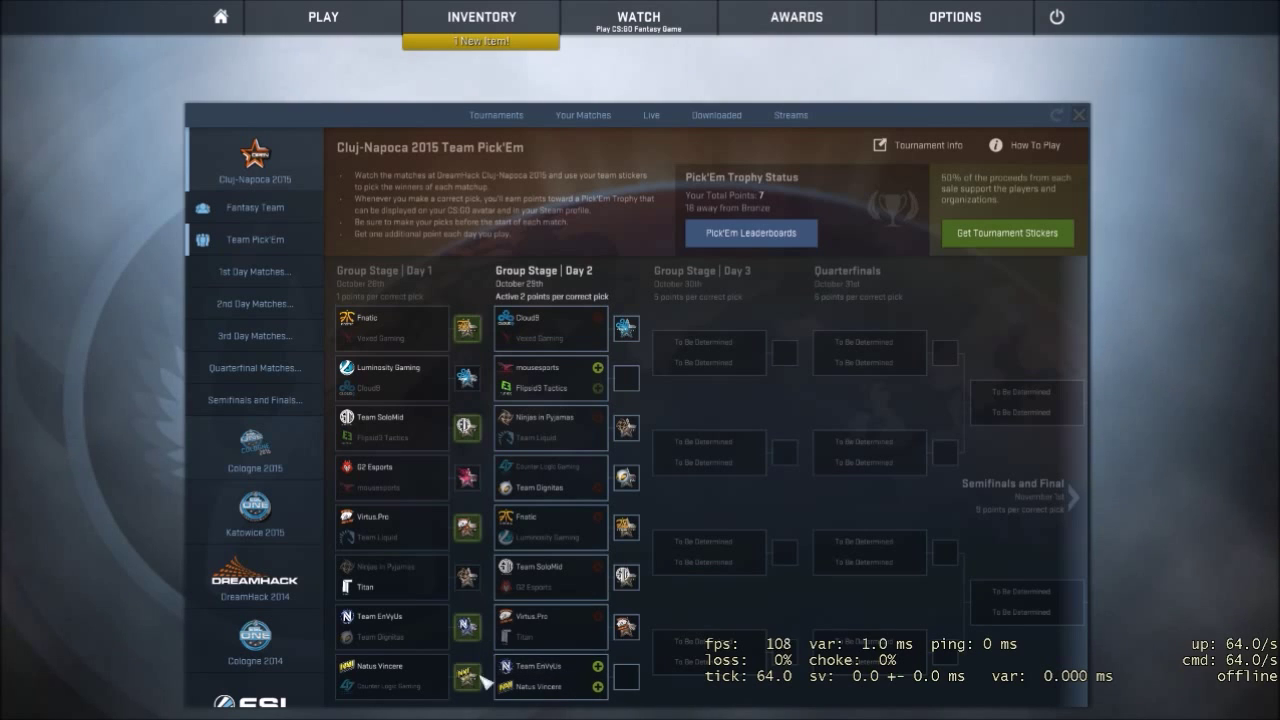
mouse_move(408, 565)
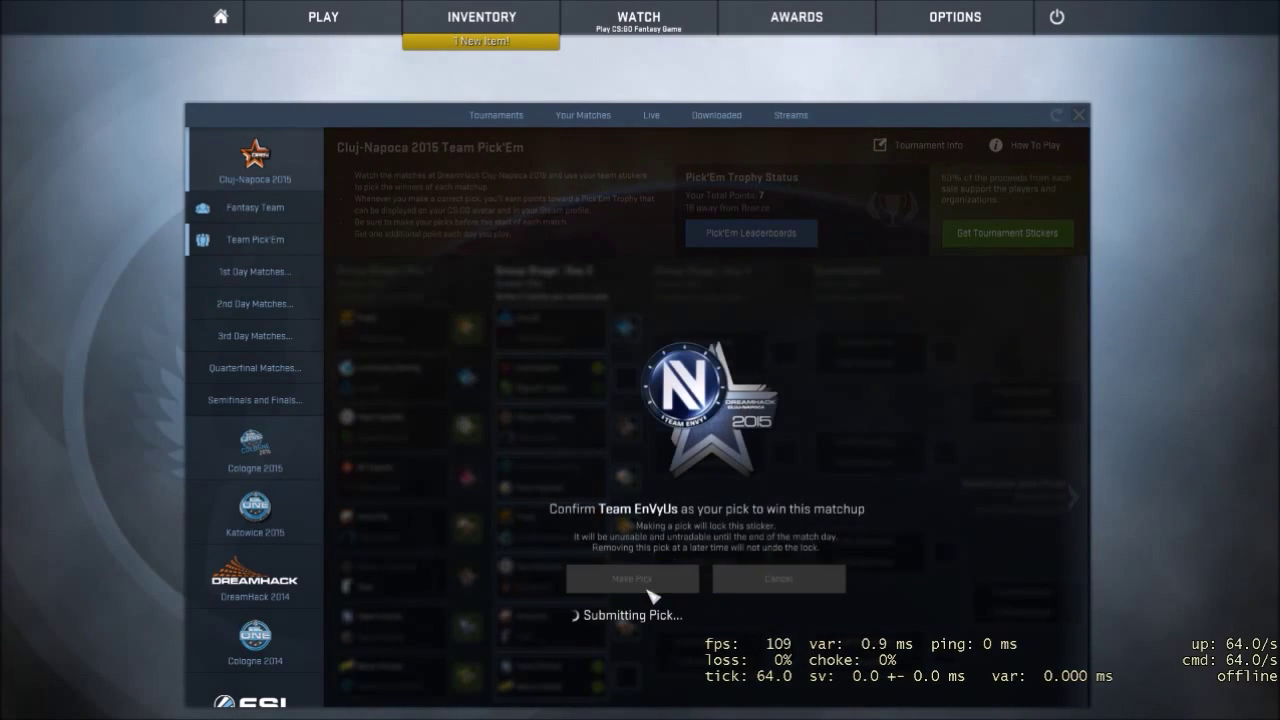
- Confirm Team EnVyUs over Natus Vincere as the seventh Day 2 pick
click(631, 579)
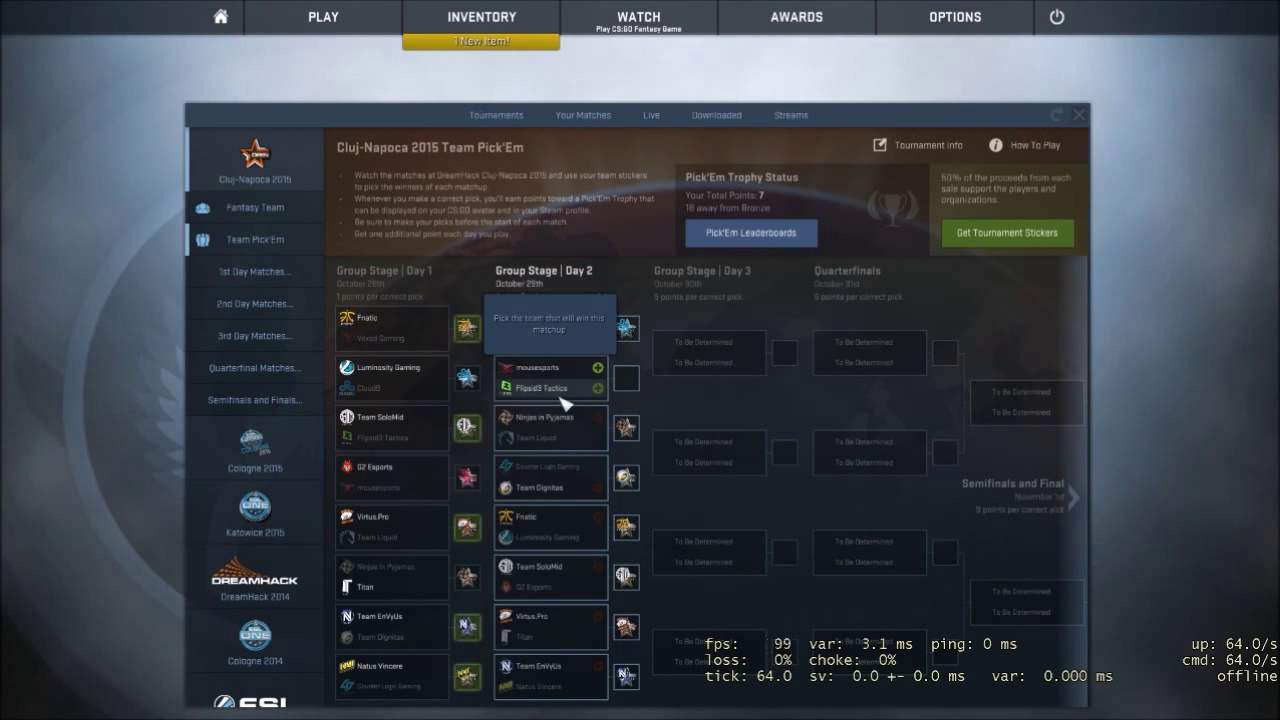
click(550, 327)
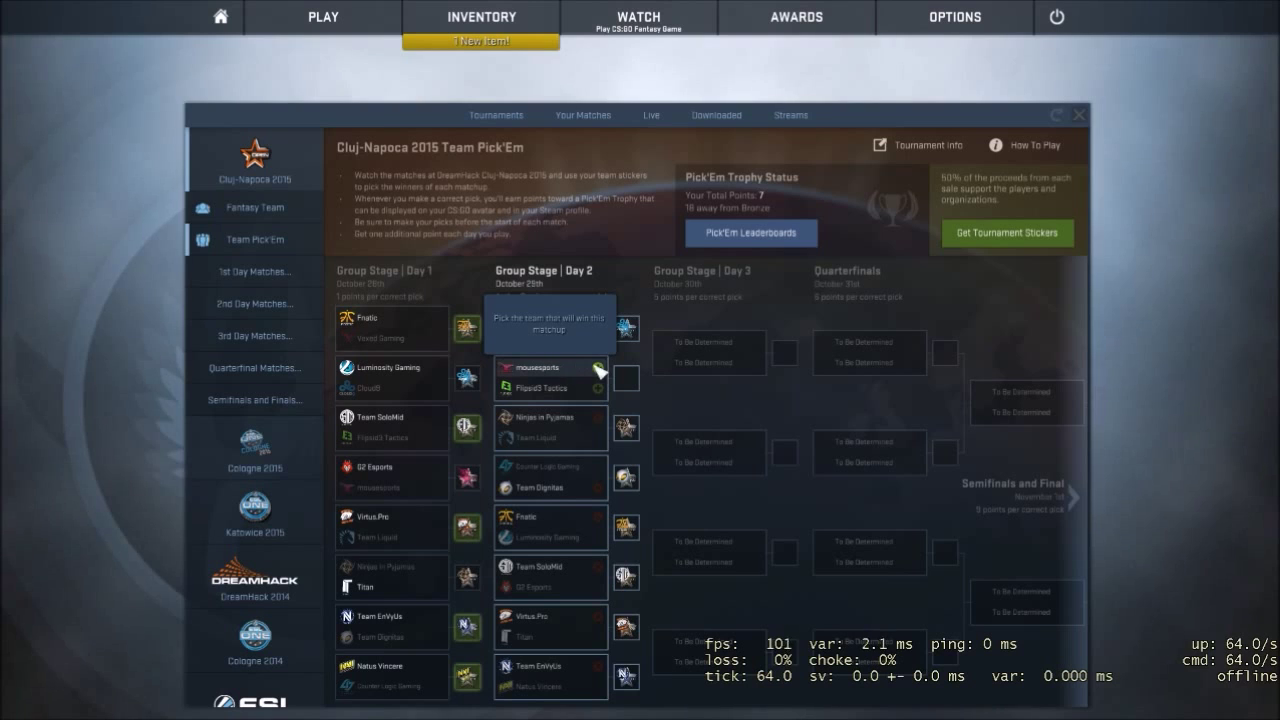
mouse_move(595, 378)
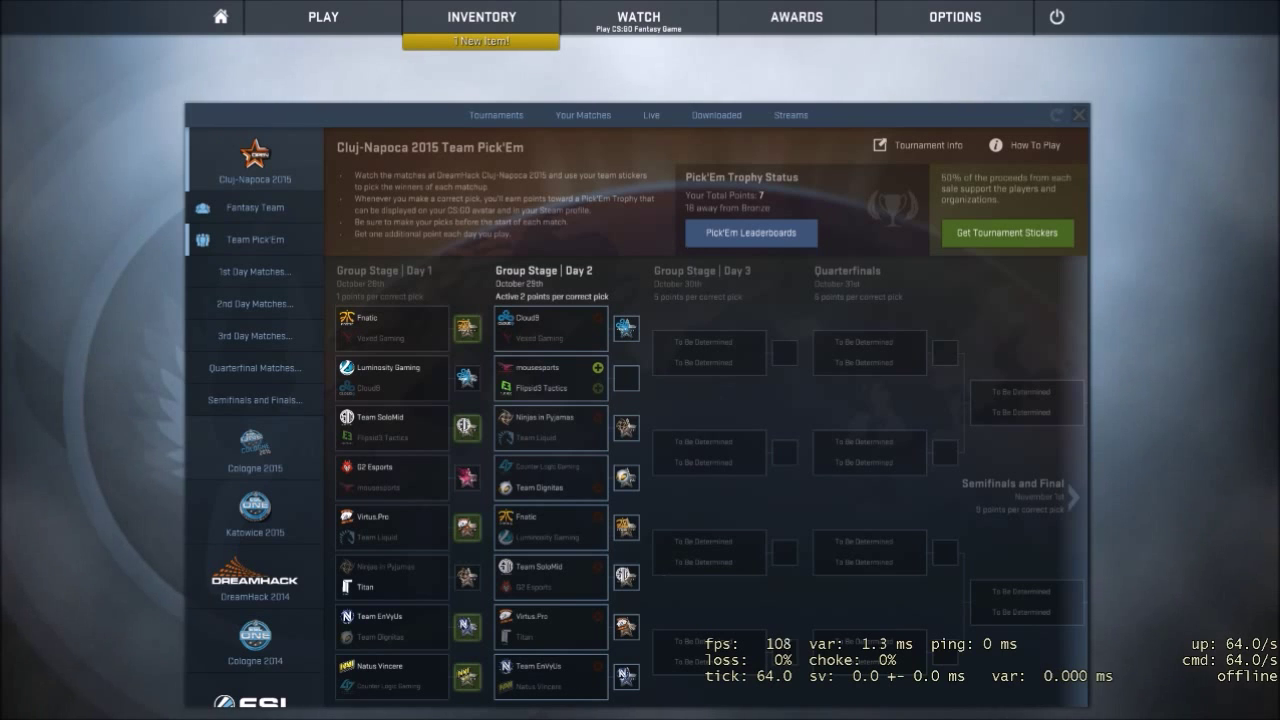
mouse_move(728, 170)
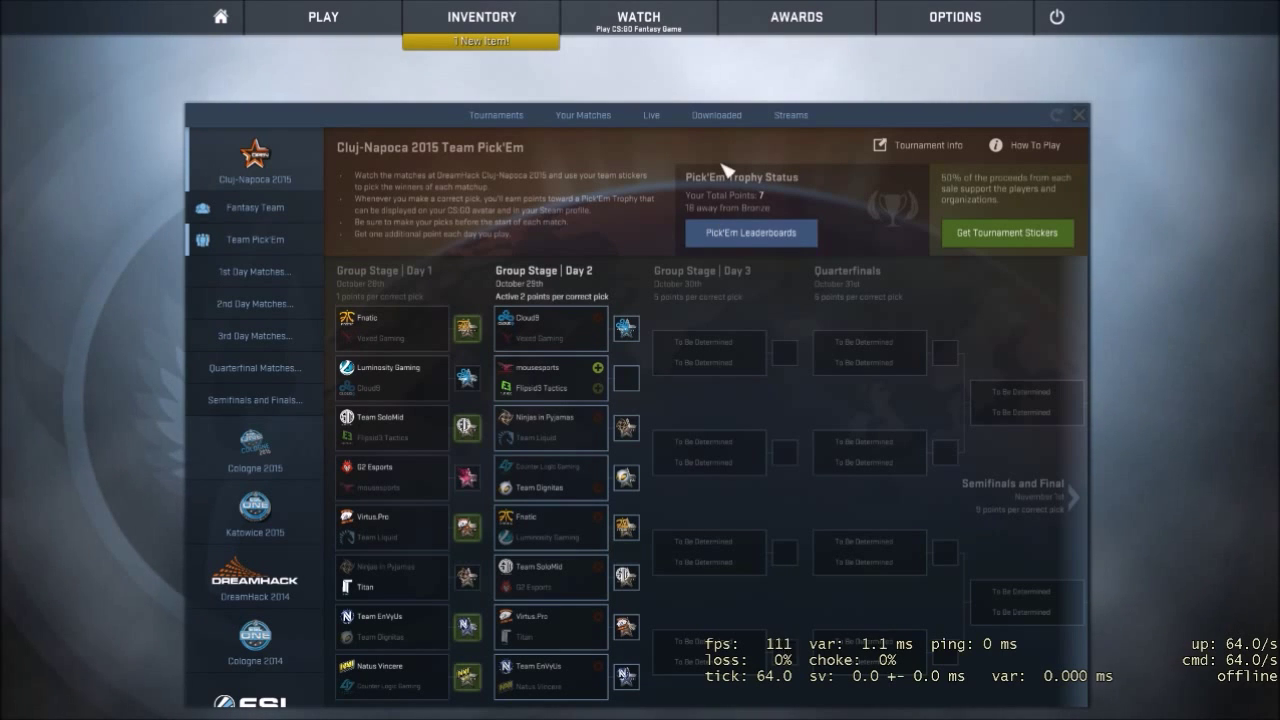